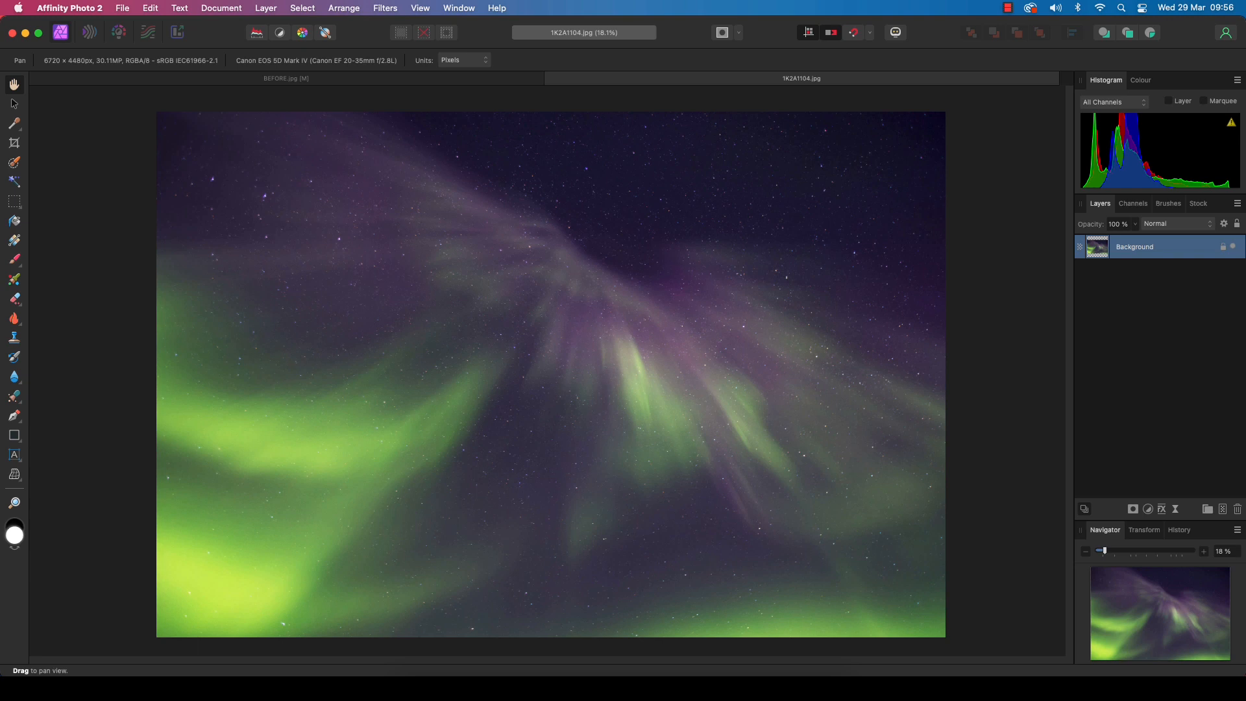
mouse_move(580, 405)
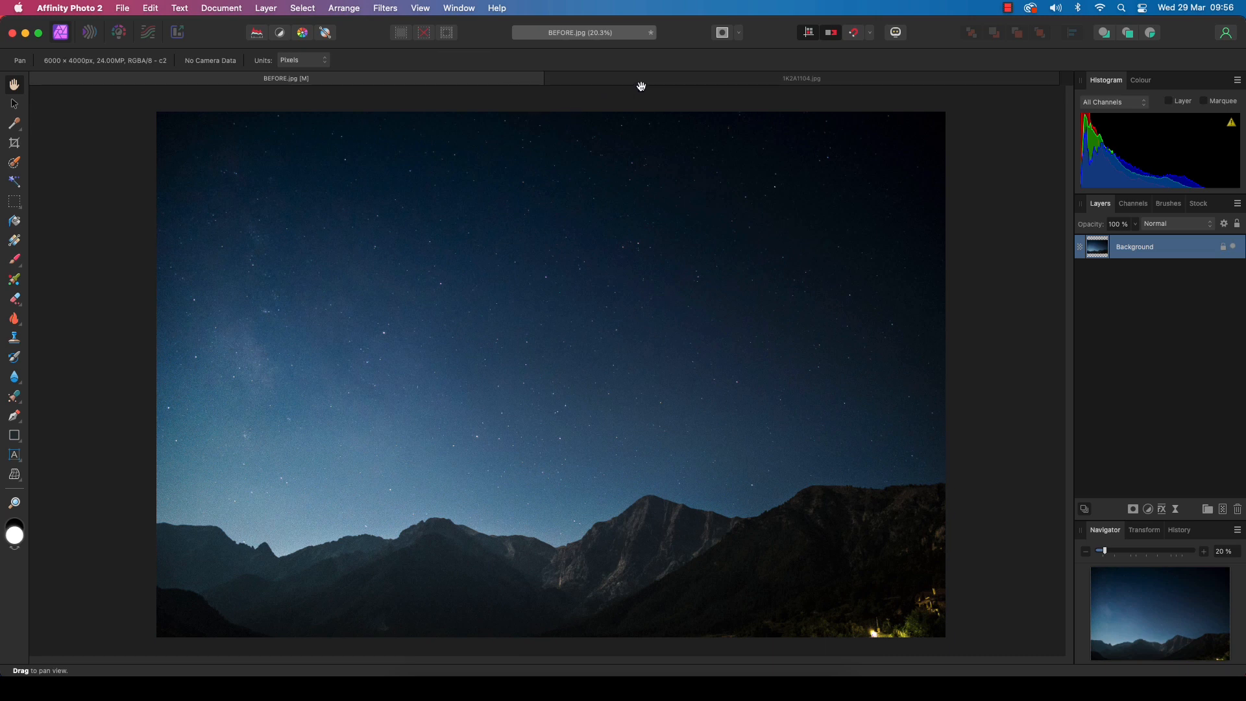
Step: Select the whole aurora photo and copy it to the clipboard
click(801, 78)
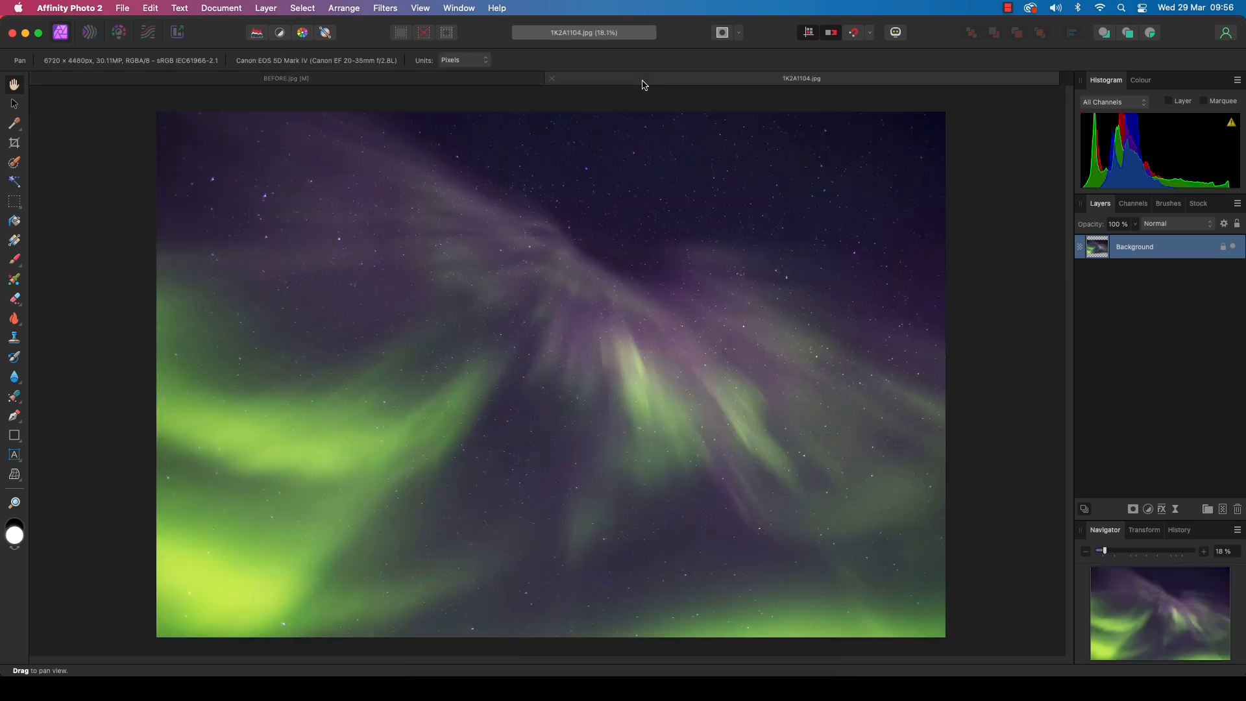
click(302, 8)
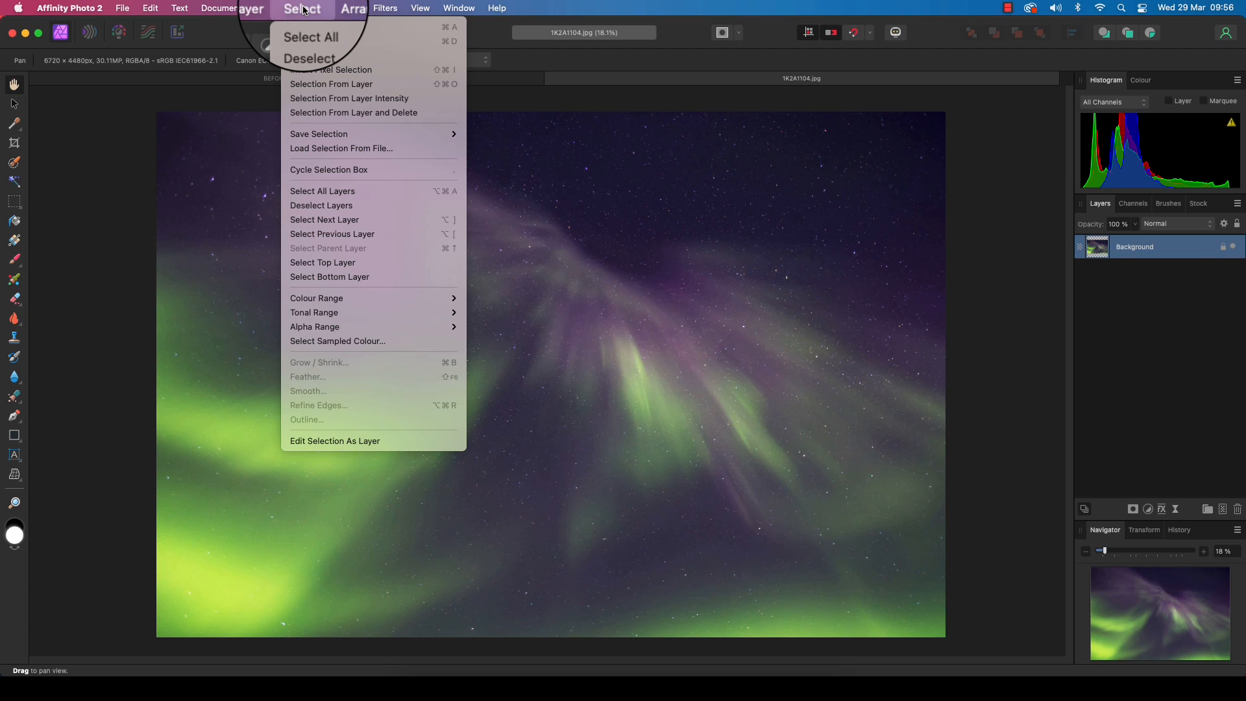
mouse_move(312, 26)
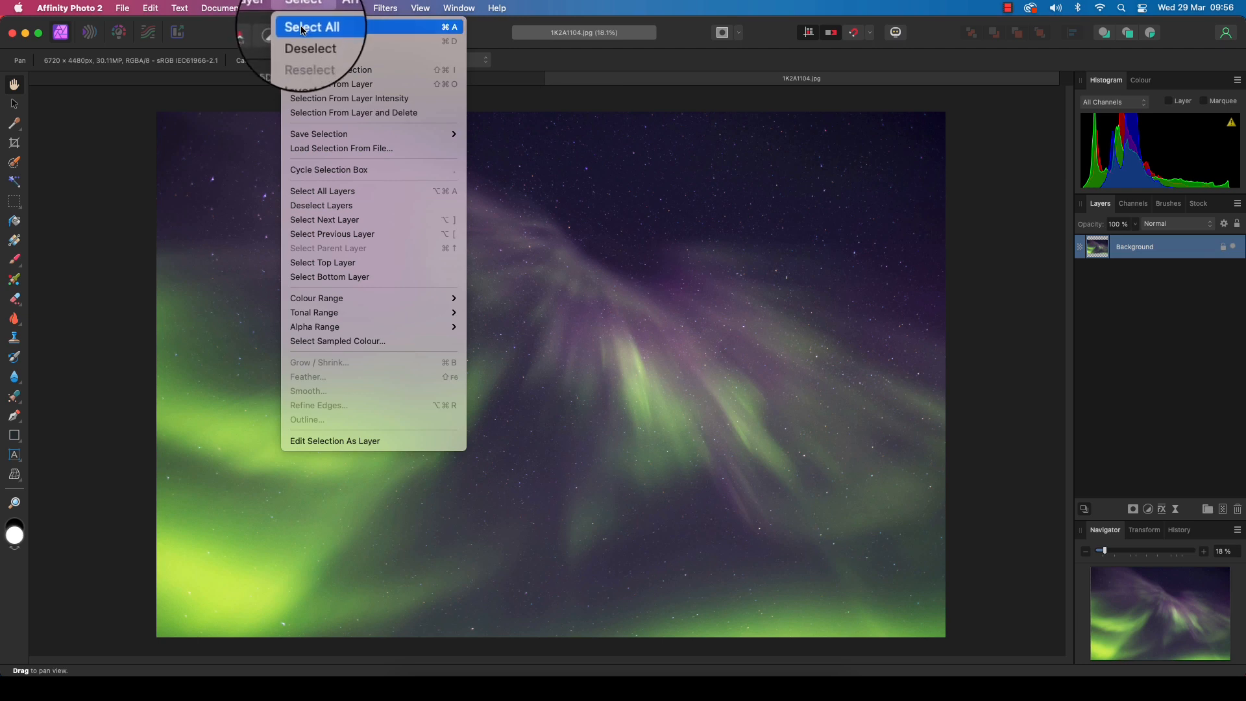
click(312, 26)
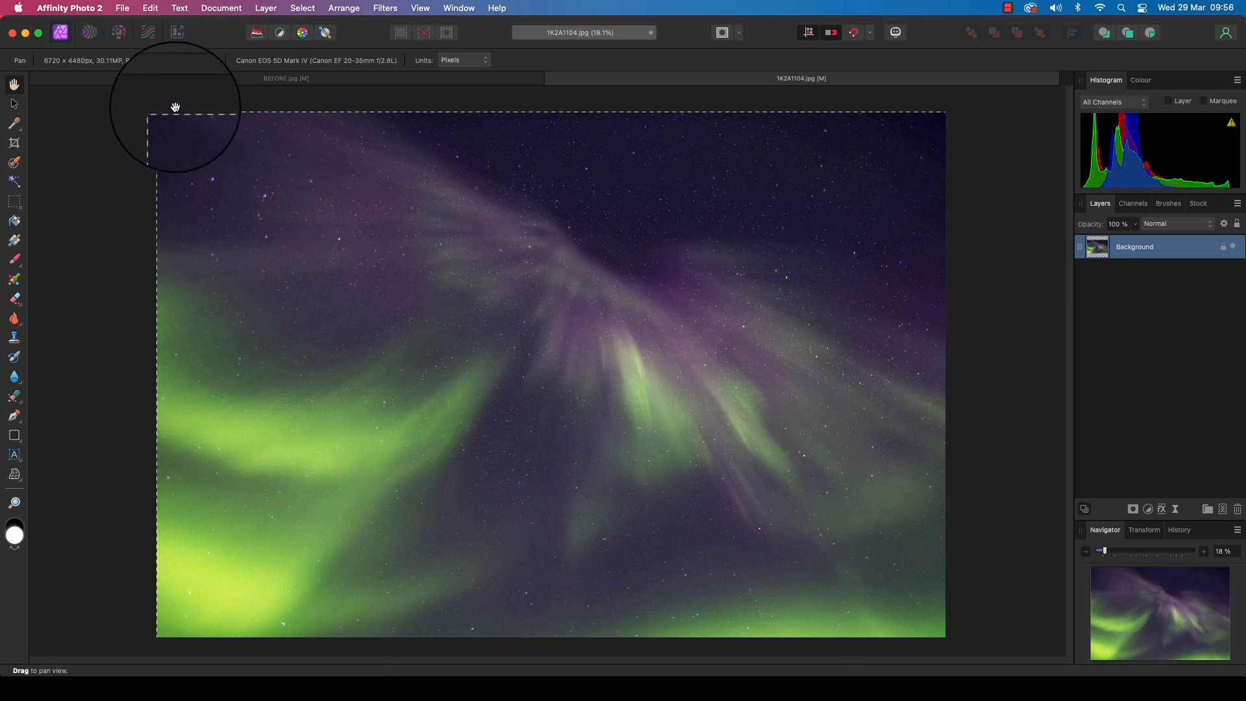
click(150, 8)
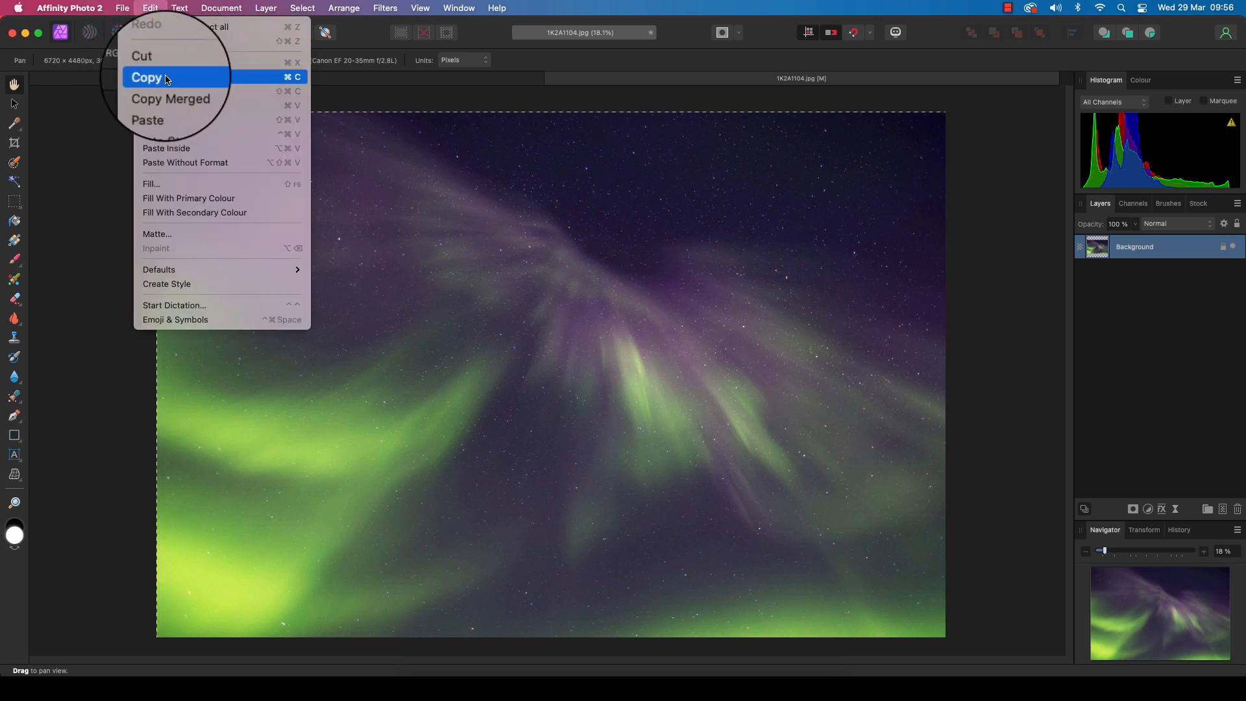
click(146, 76)
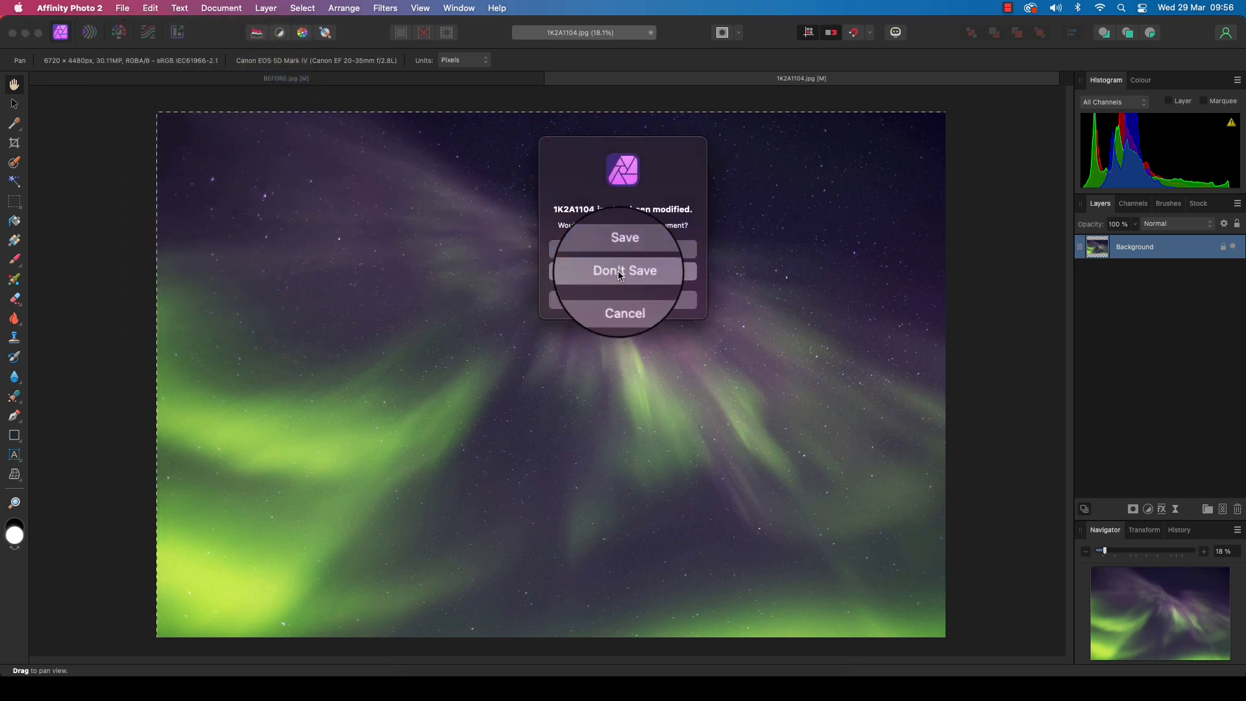
Step: Discard the aurora document and paste the aurora as a new layer over the mountain photo
click(624, 270)
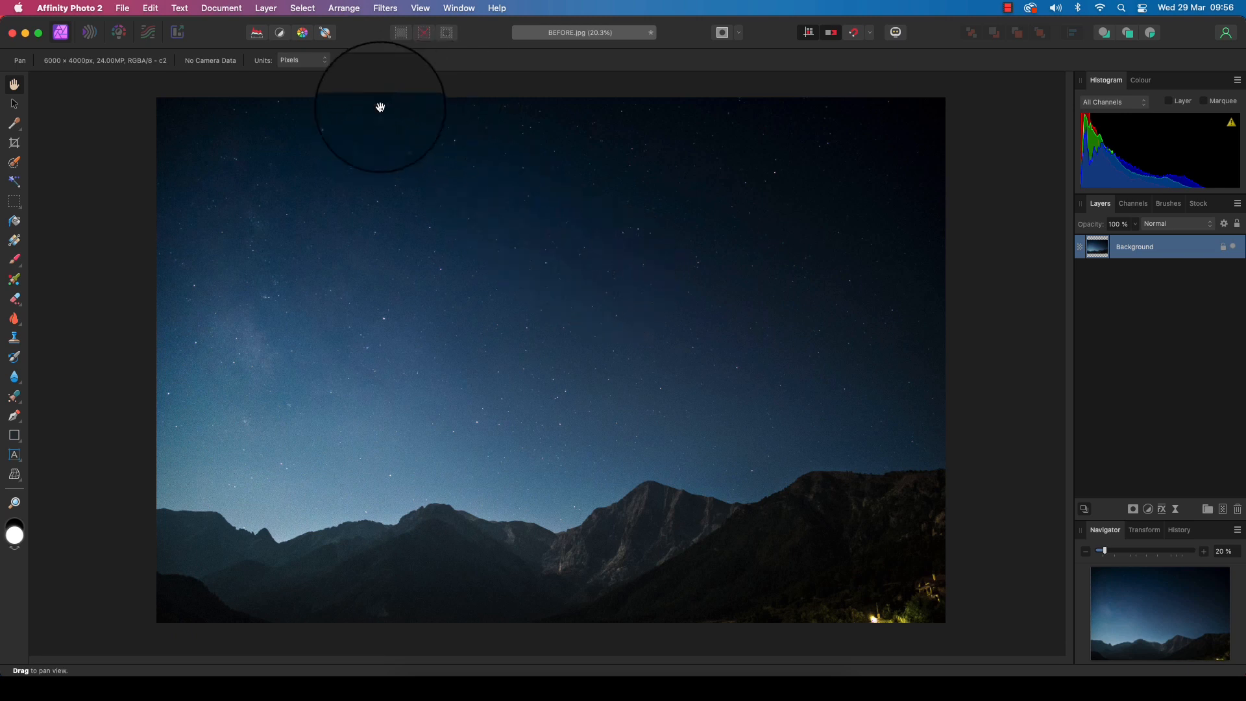
mouse_move(343, 147)
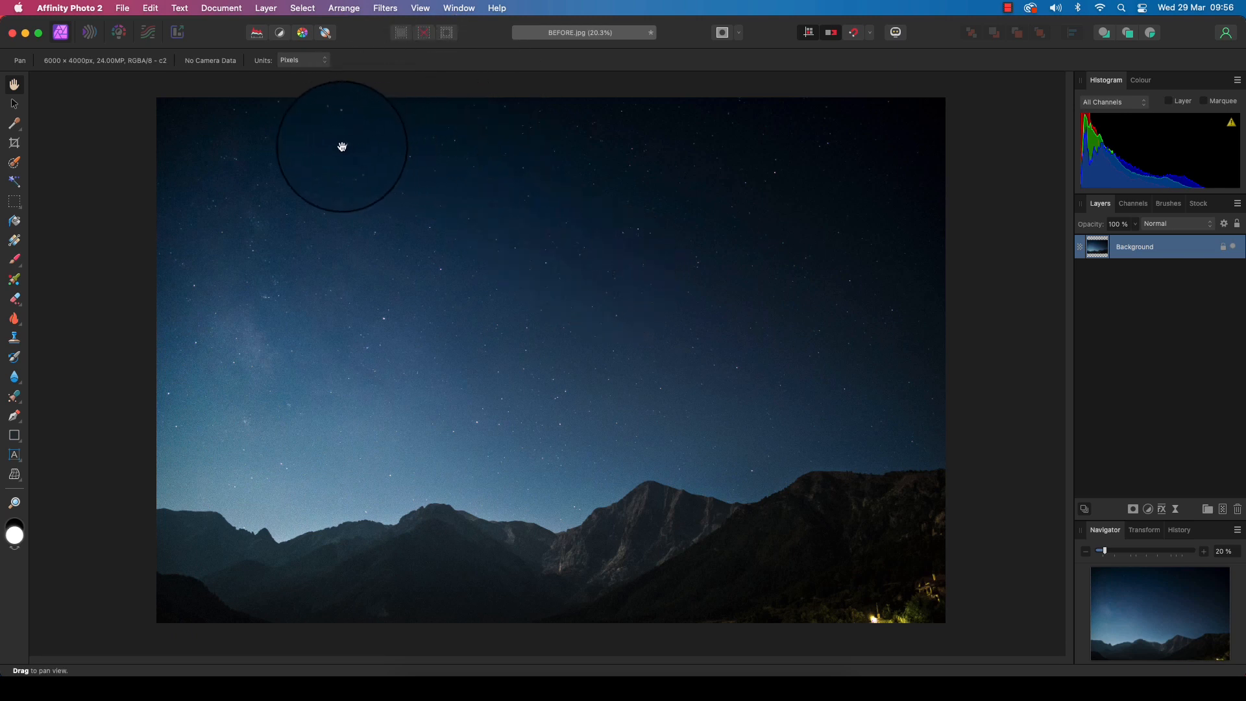
click(150, 7)
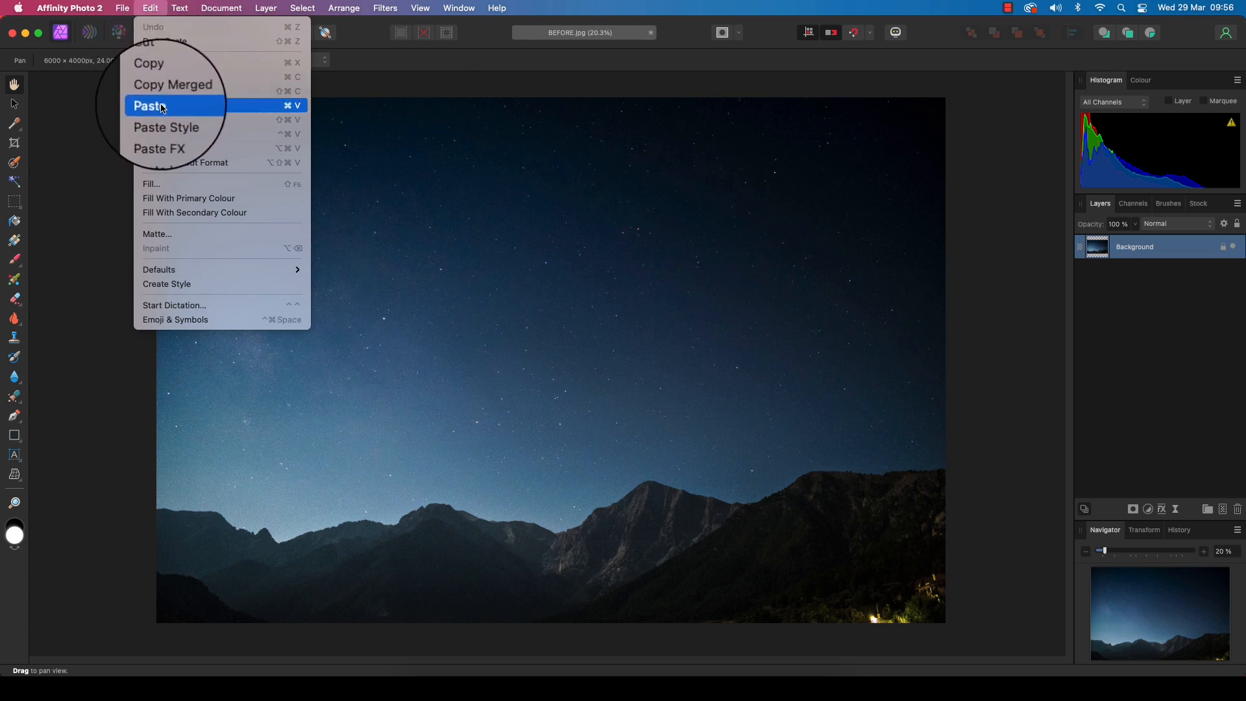
click(150, 105)
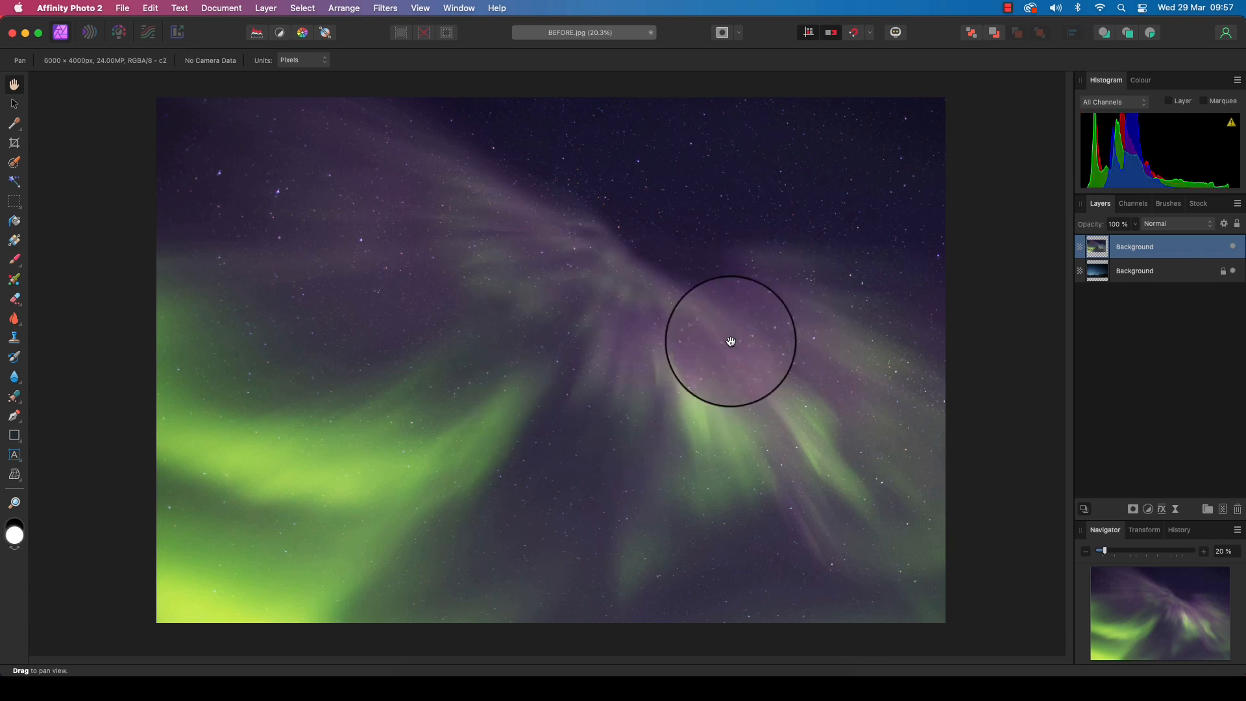
mouse_move(823, 341)
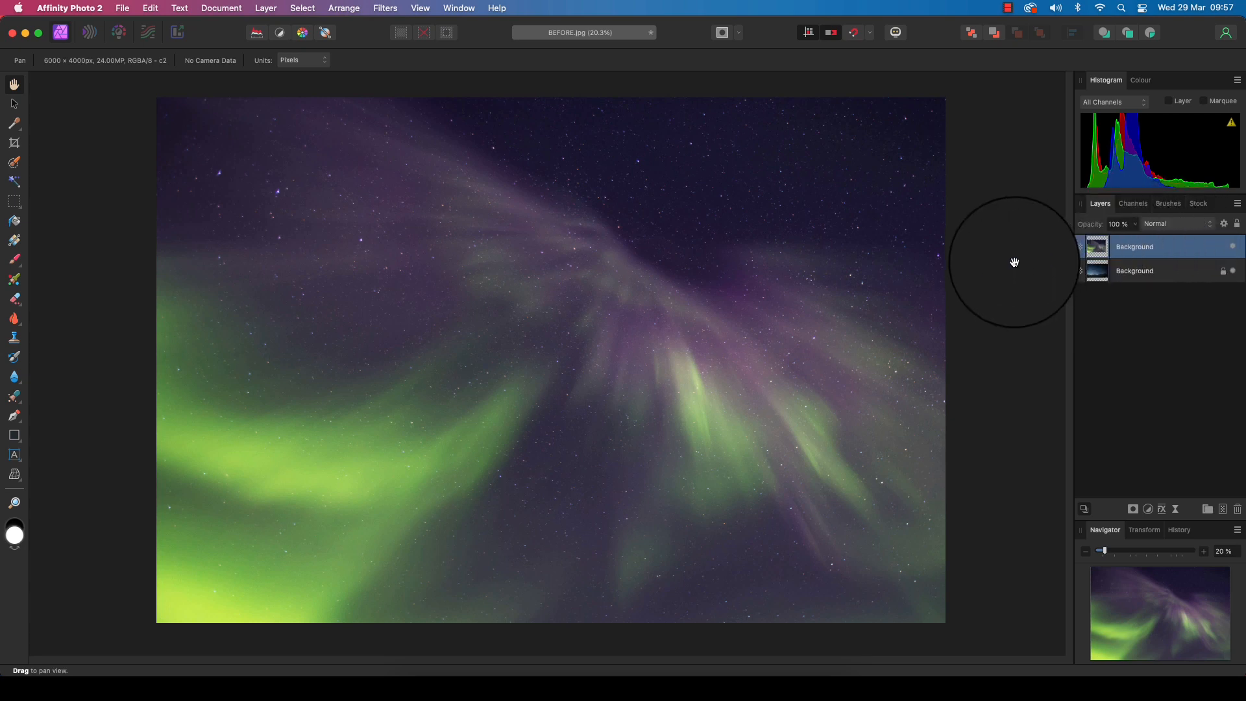
mouse_move(651, 189)
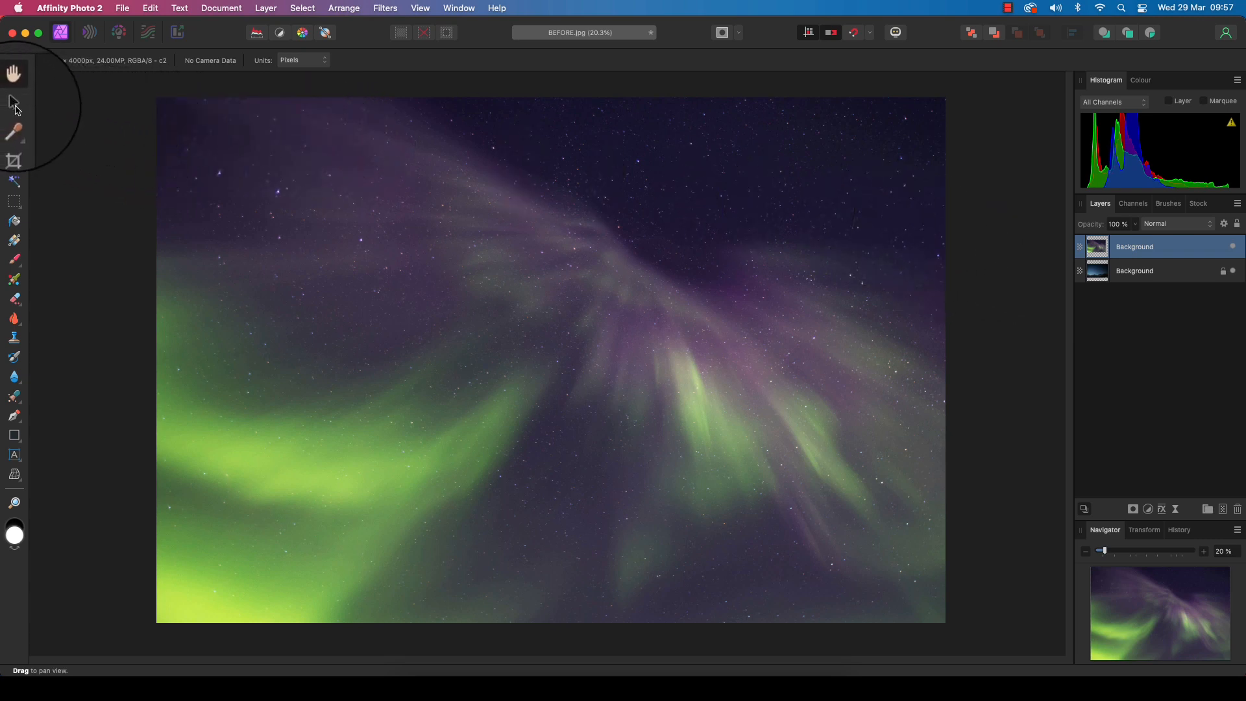
Step: Shrink the aurora layer with the Move Tool to the canvas width, exposing the foreground
click(13, 105)
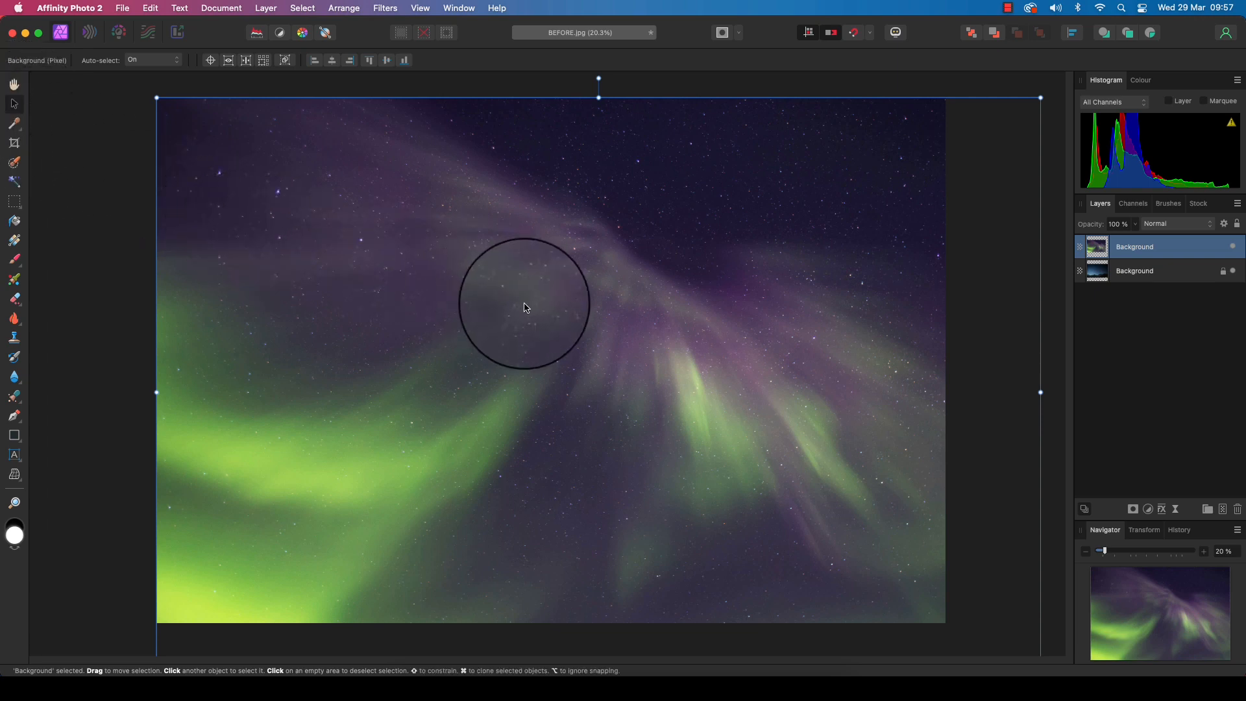
mouse_move(749, 489)
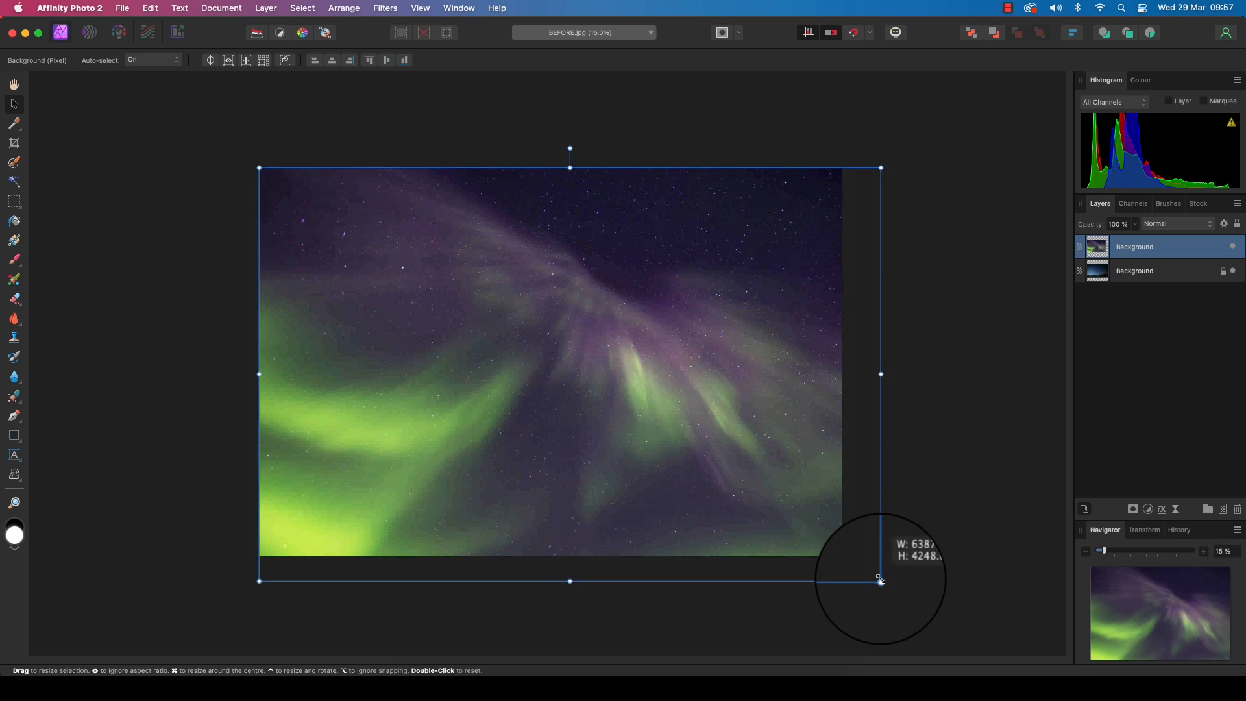
drag(880, 577, 551, 508)
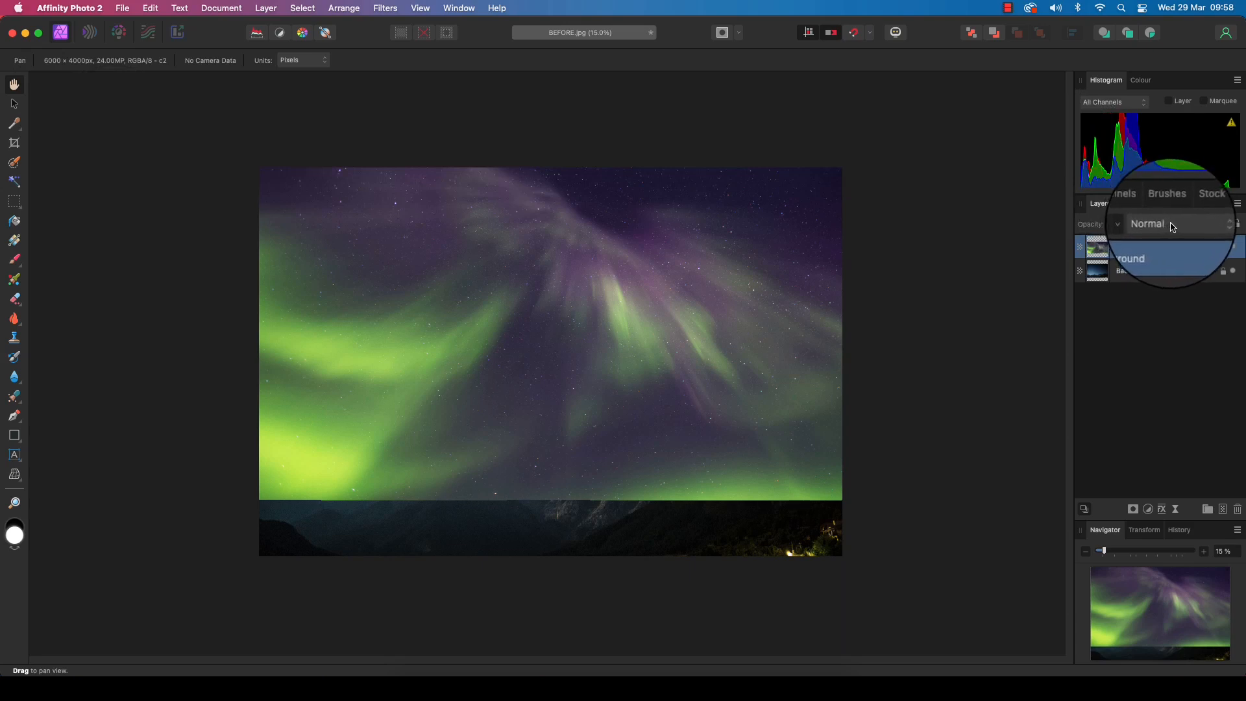
Step: Set the aurora layer's blend mode to Lighten so the peaks and blue sky show through
click(1156, 224)
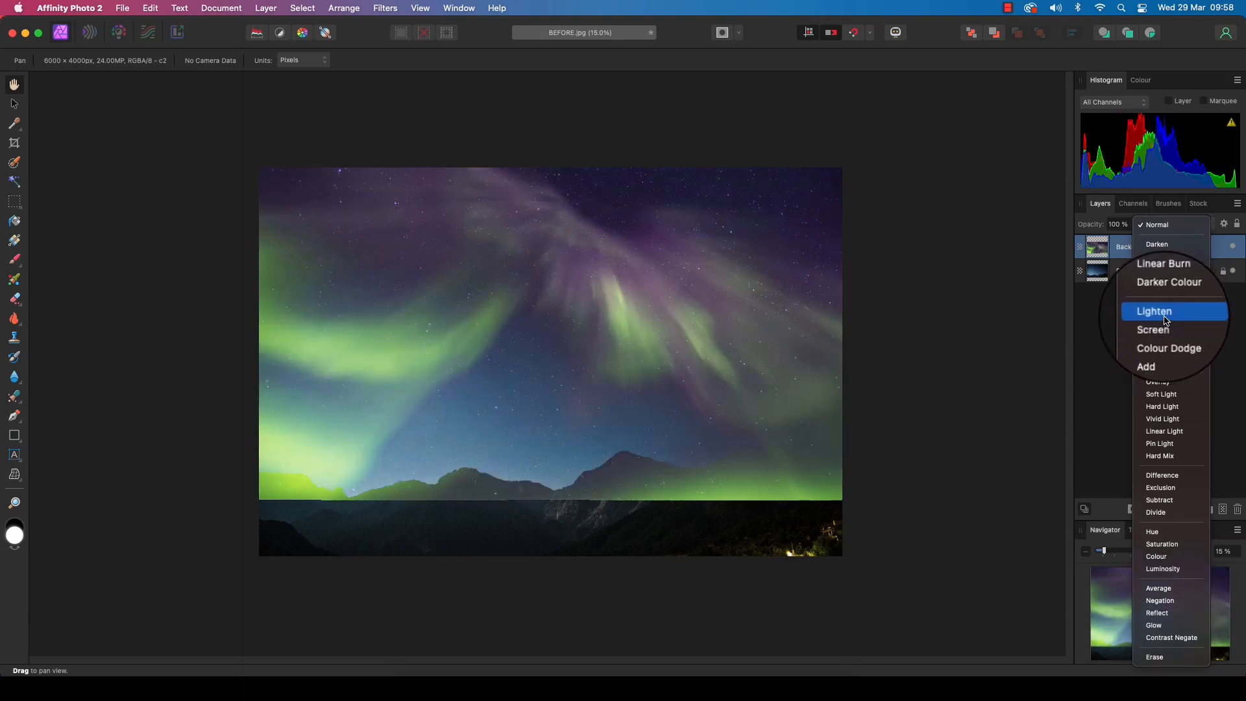
click(1155, 310)
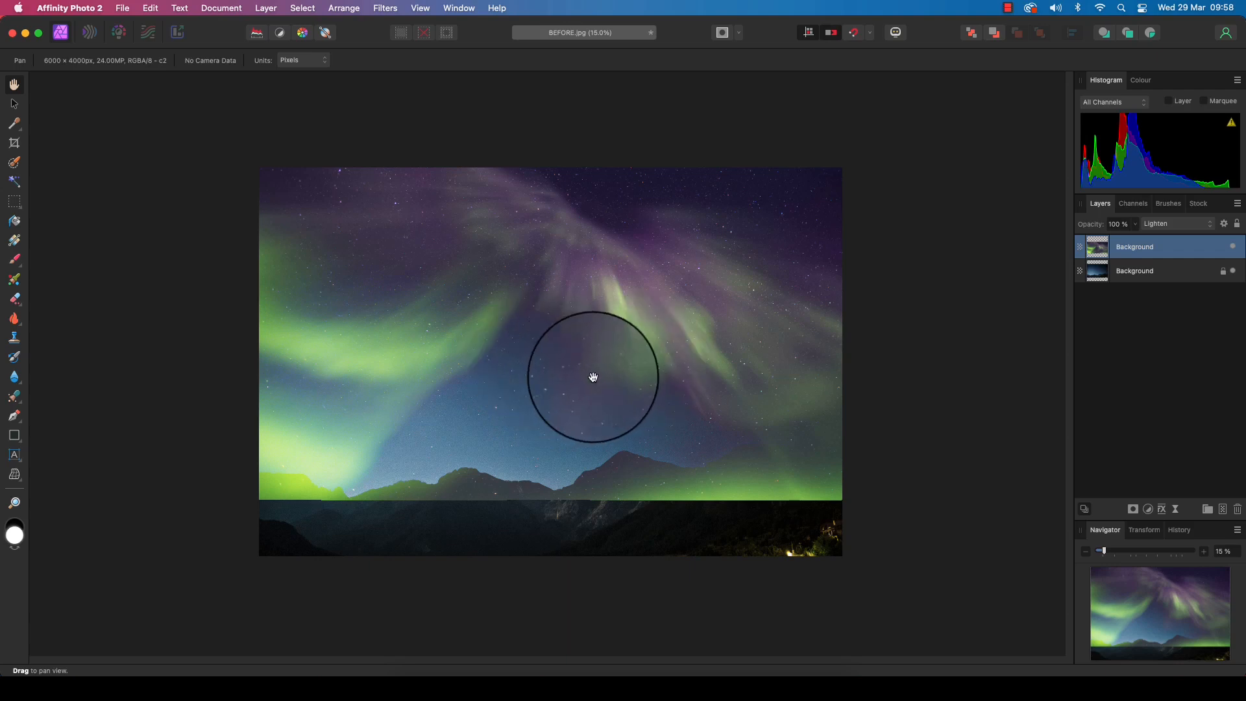
mouse_move(594, 371)
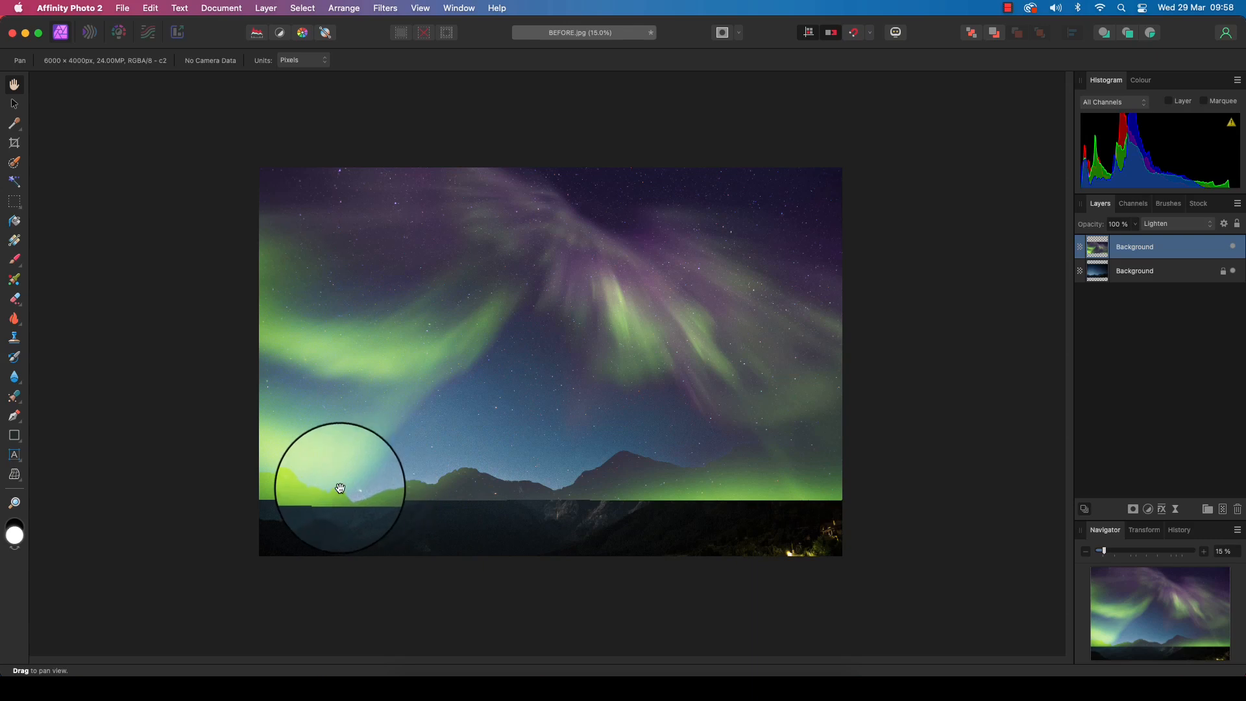
drag(339, 486, 802, 491)
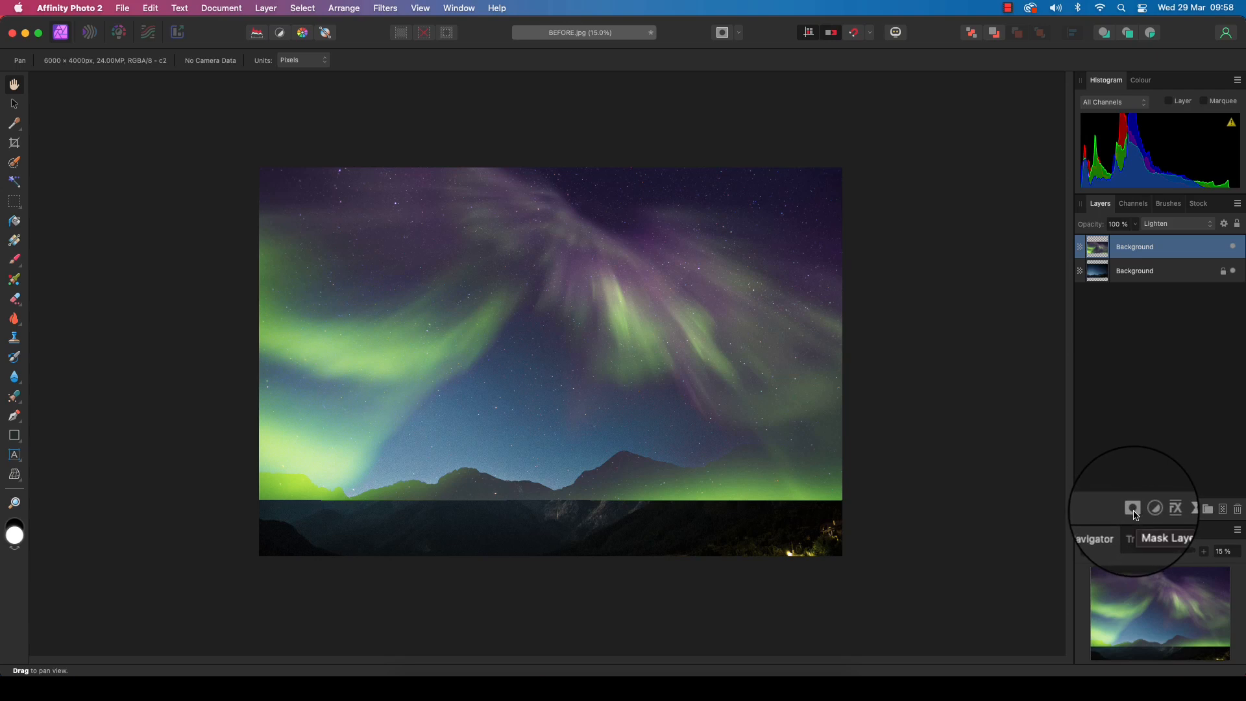
Step: Add a mask to the aurora layer and brush black along the ridge to reveal the mountains
click(1132, 507)
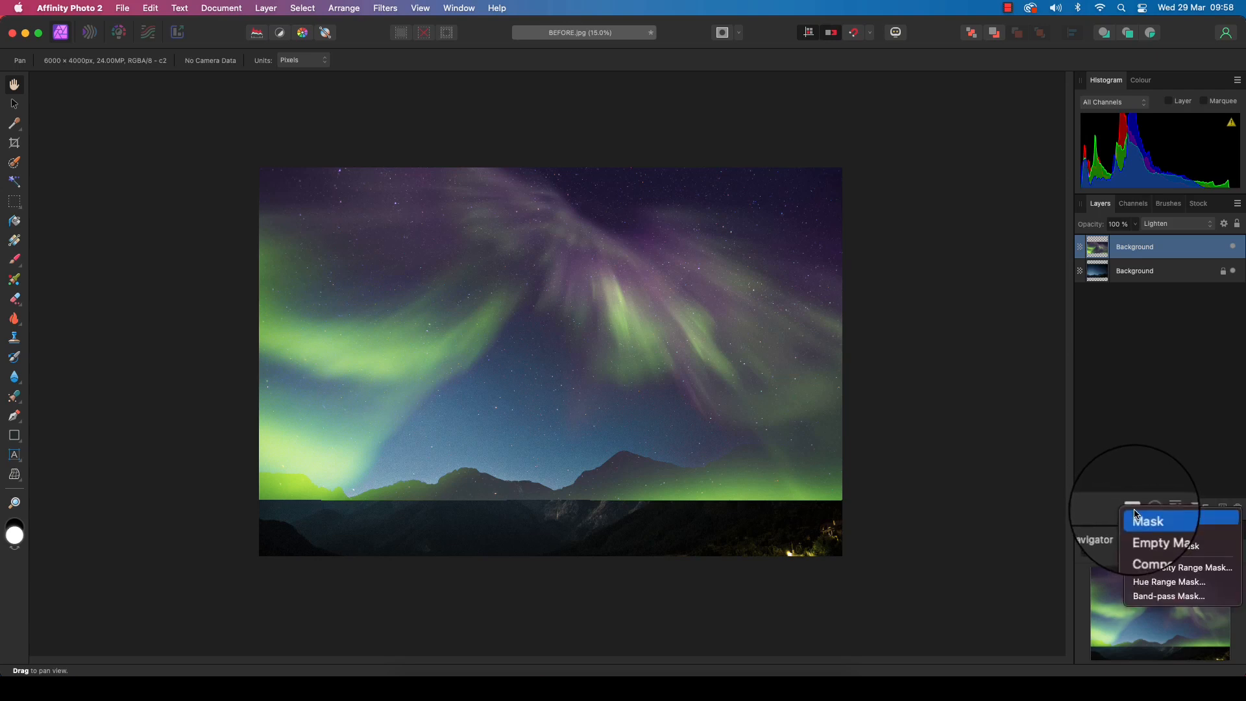
click(1148, 520)
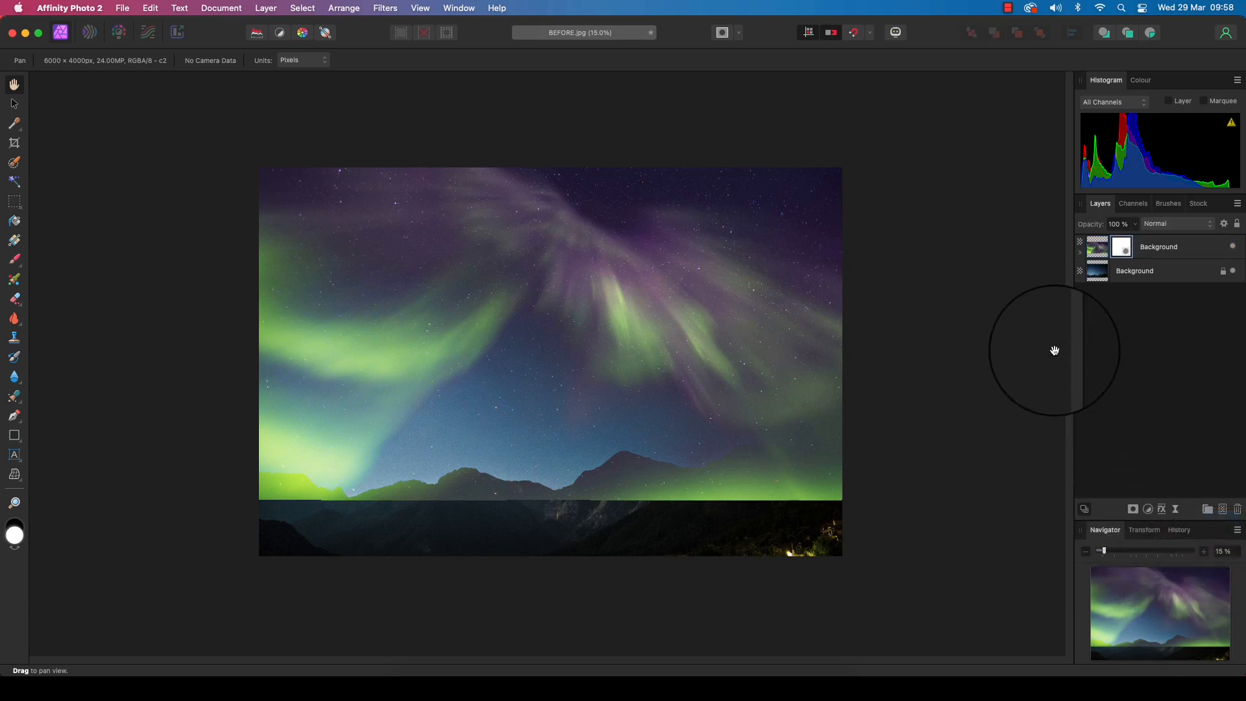
mouse_move(52, 207)
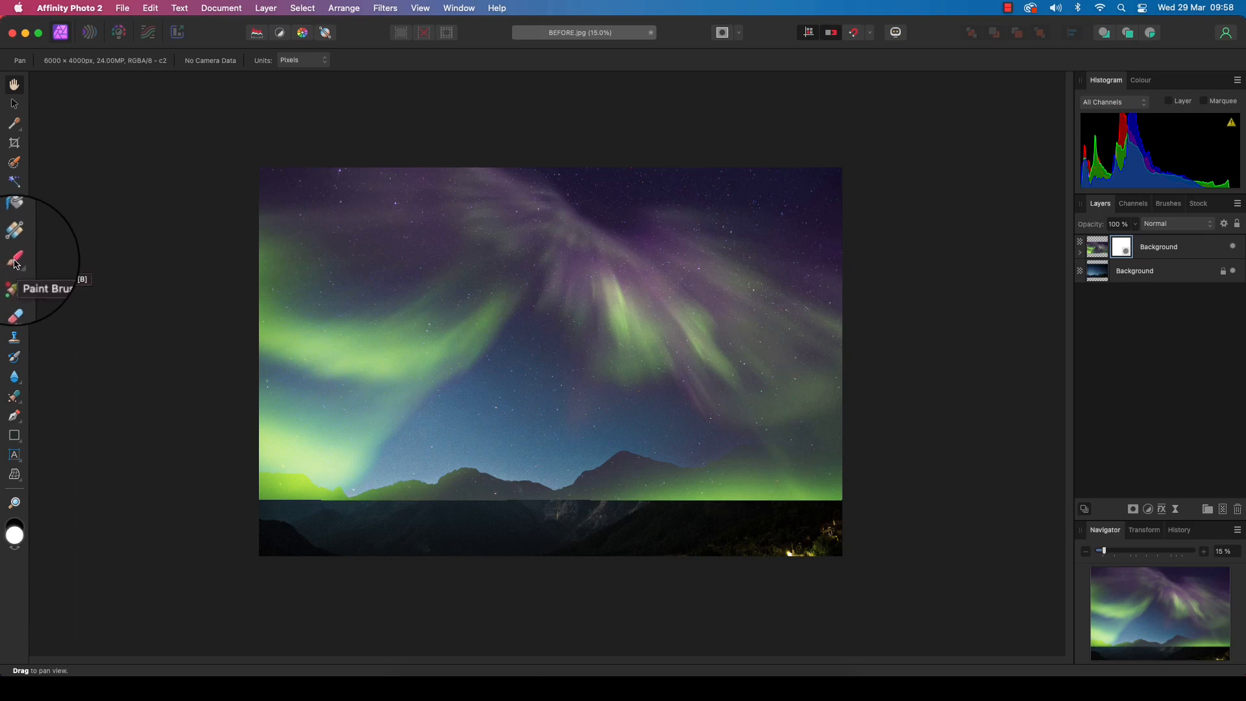
click(13, 257)
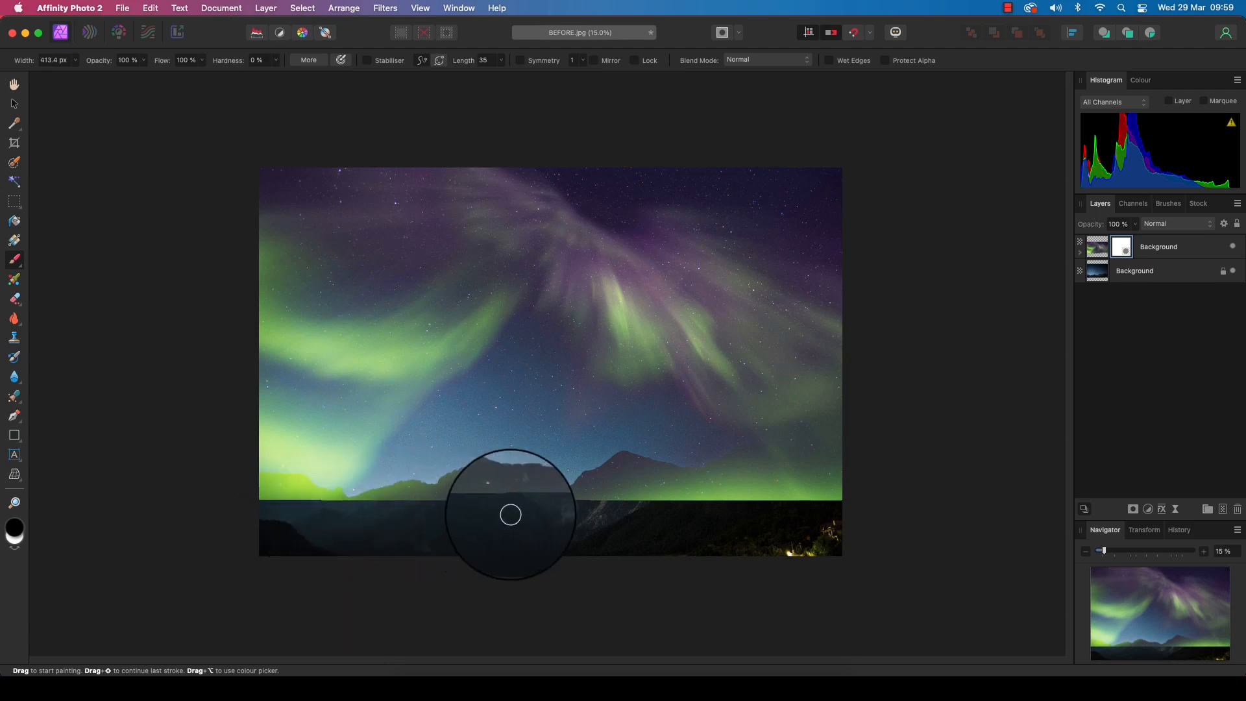
drag(510, 515, 884, 477)
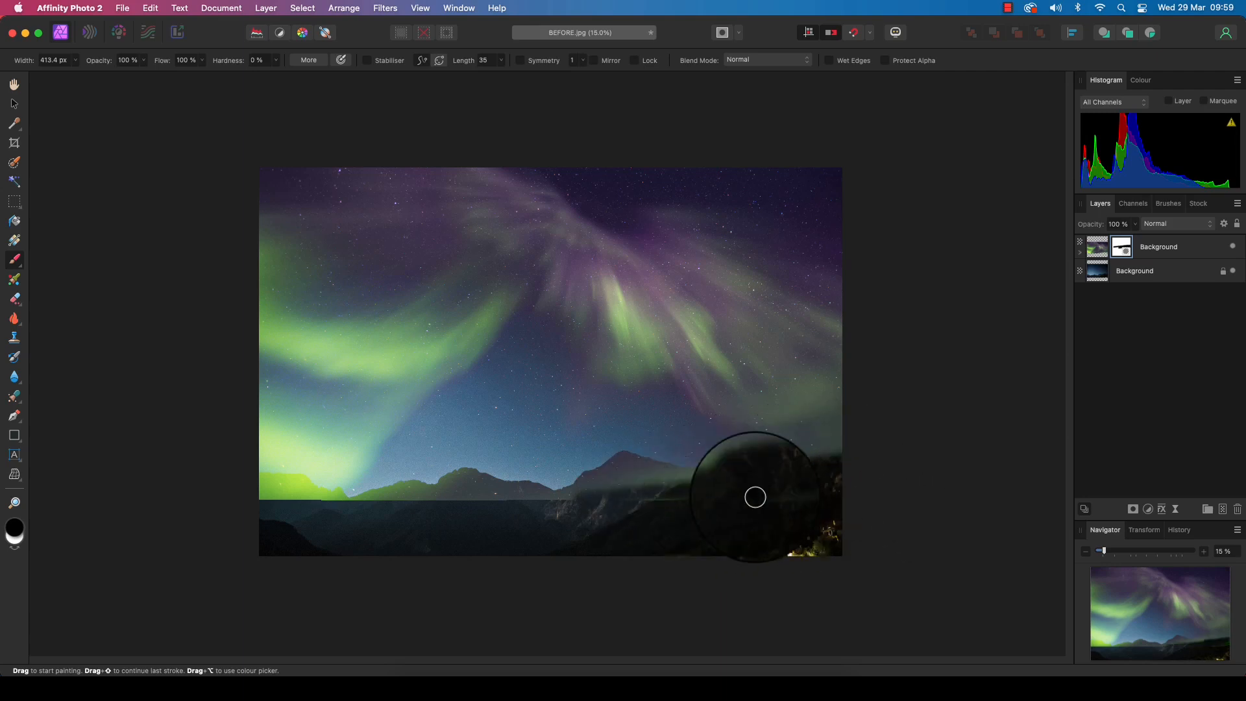
drag(756, 498, 759, 457)
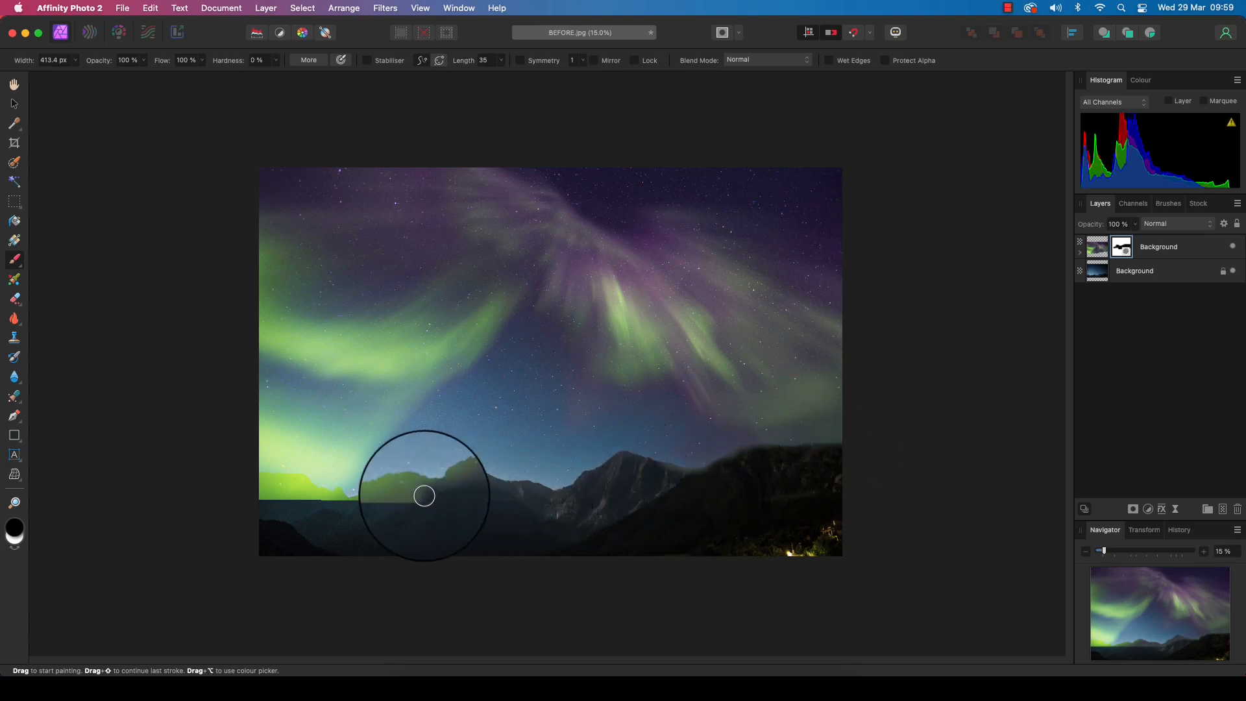
drag(423, 496, 269, 493)
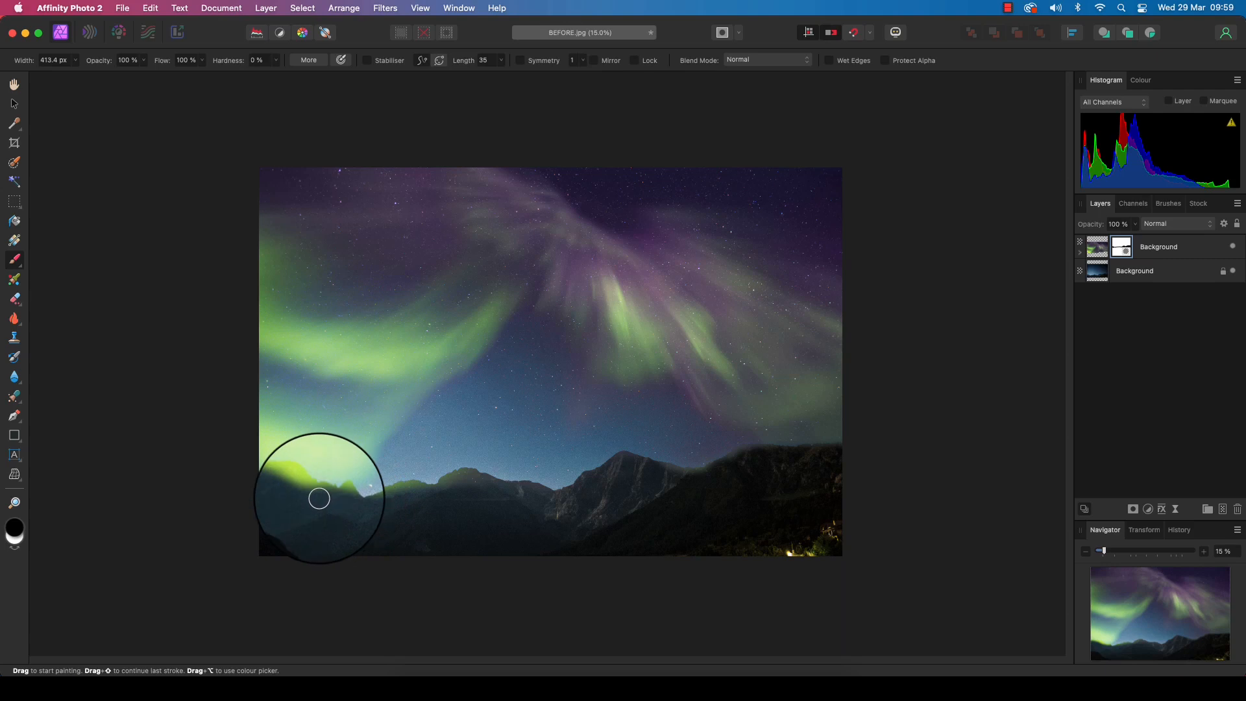
mouse_move(338, 503)
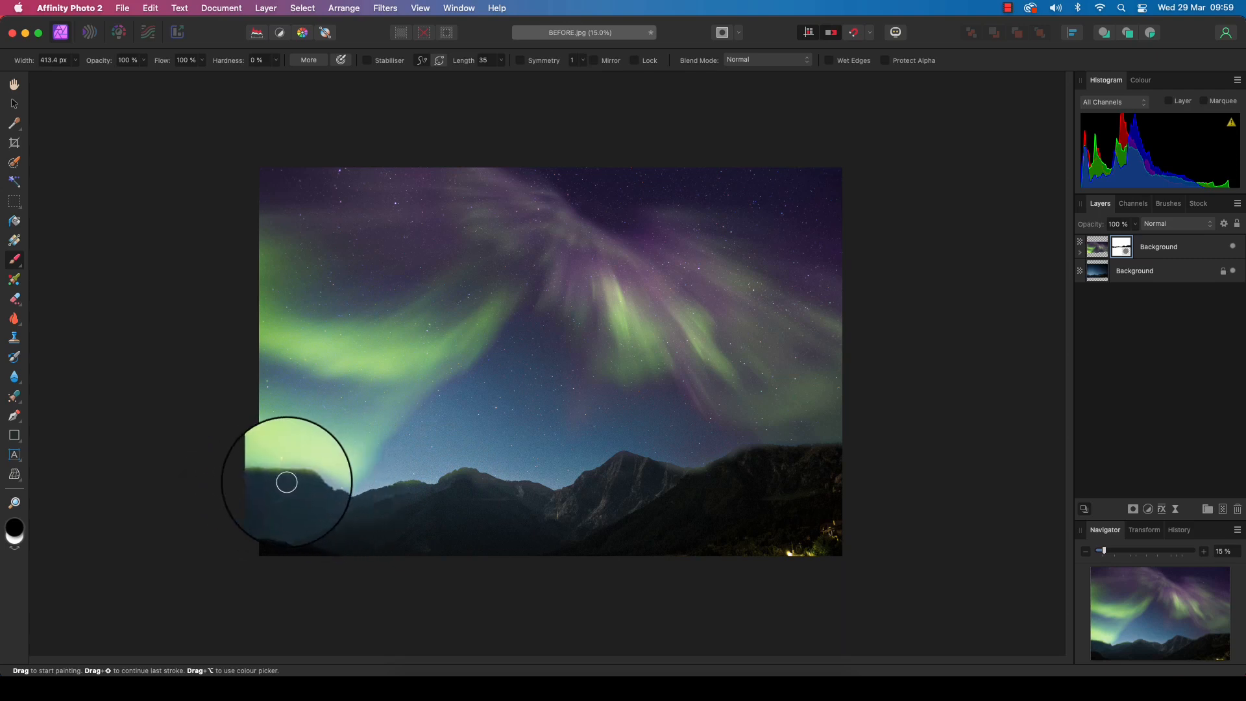
mouse_move(760, 455)
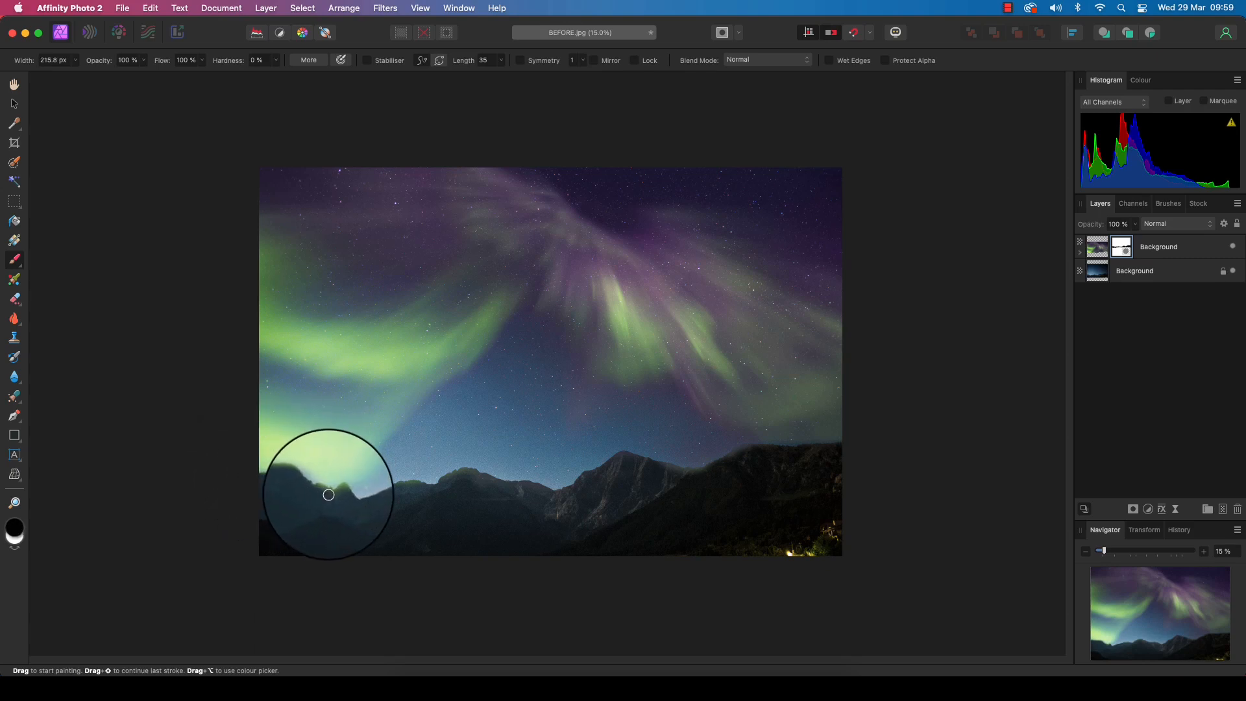
mouse_move(654, 489)
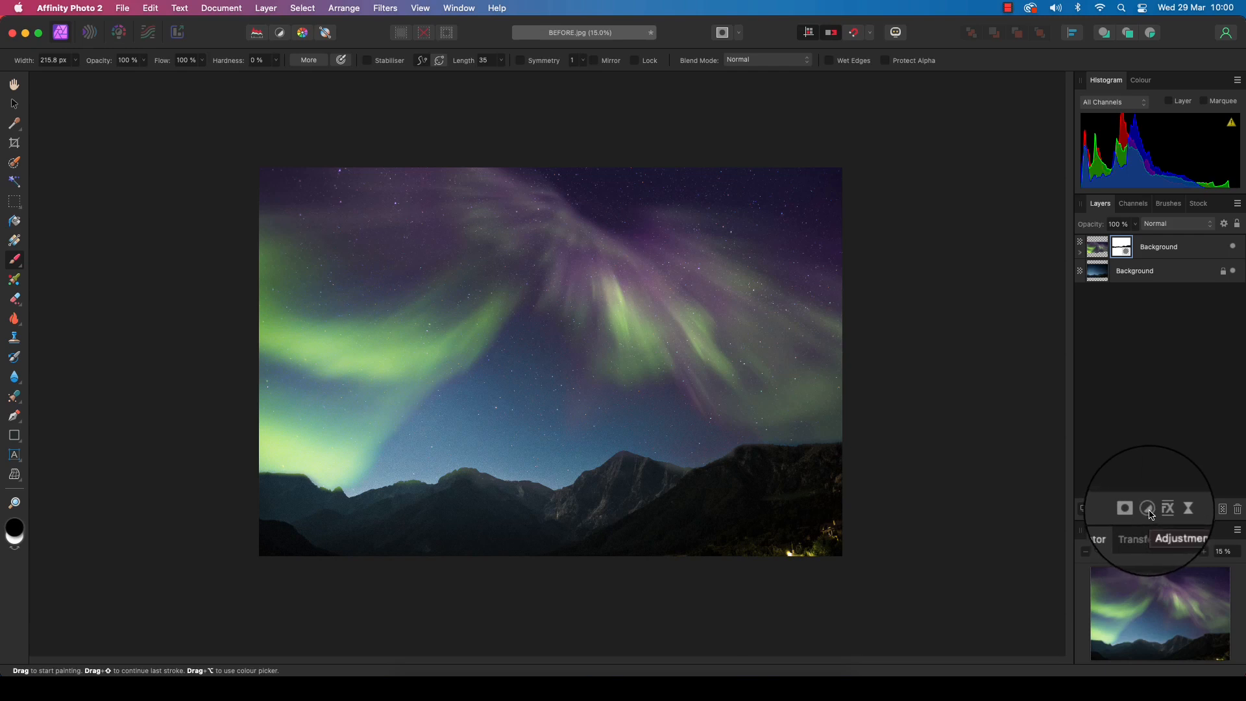
Step: Add a Curves adjustment shaped into an S-curve, lifting highlights and deepening shadows
click(1148, 509)
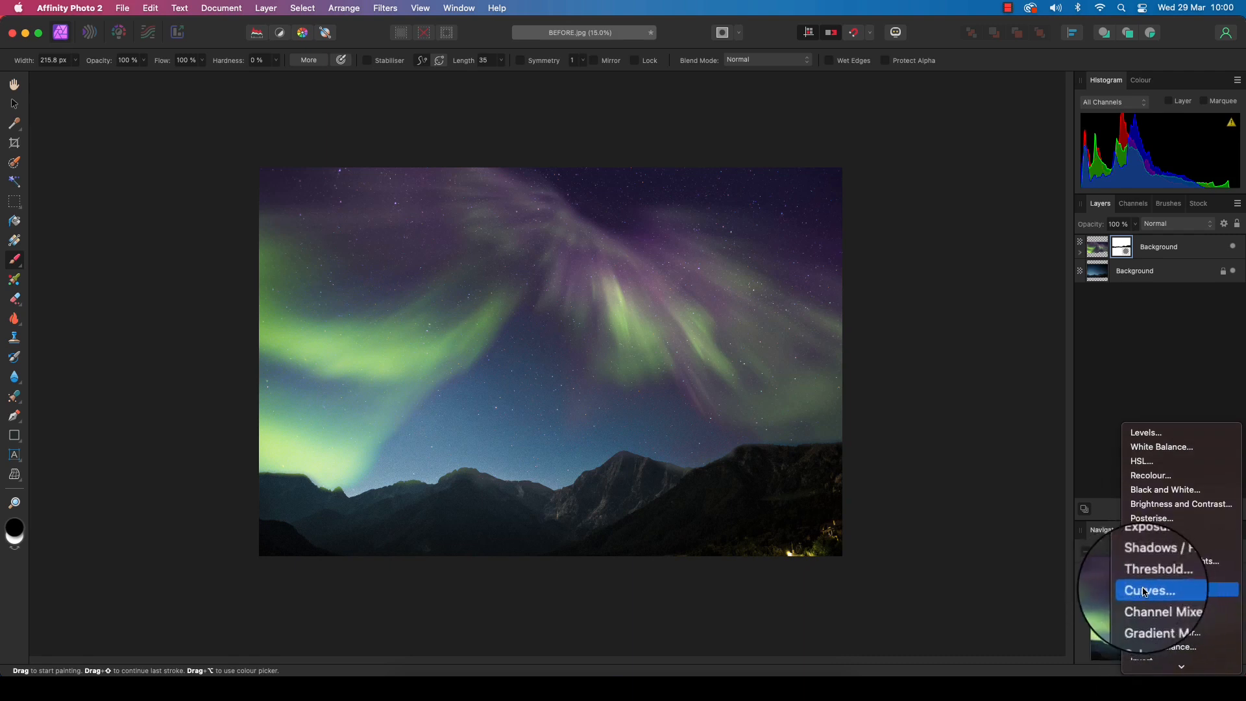
click(1148, 589)
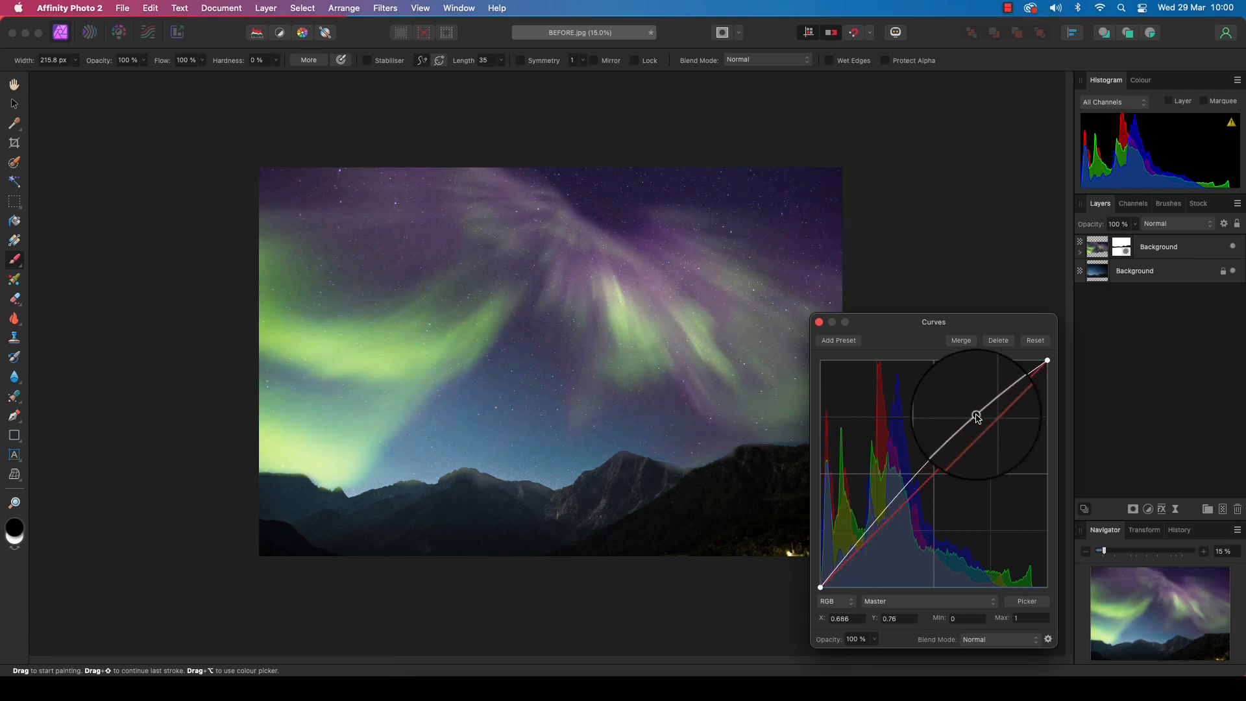
drag(976, 417, 888, 527)
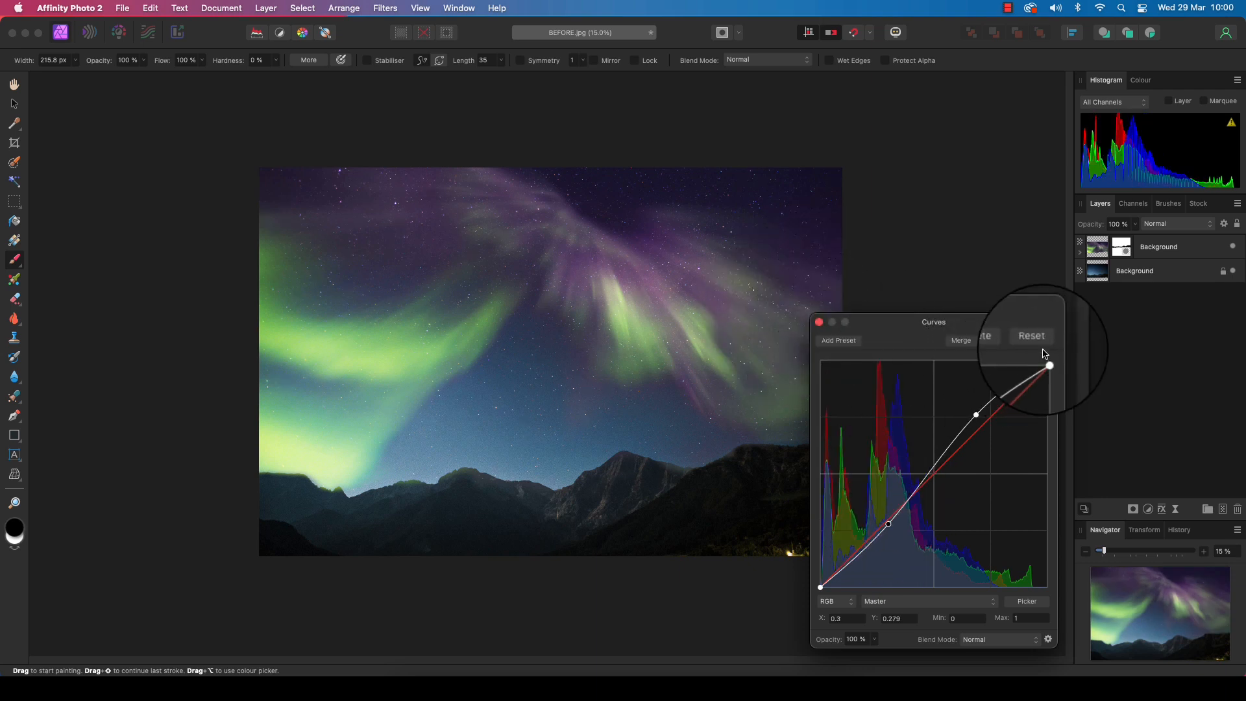
drag(1049, 366, 1052, 356)
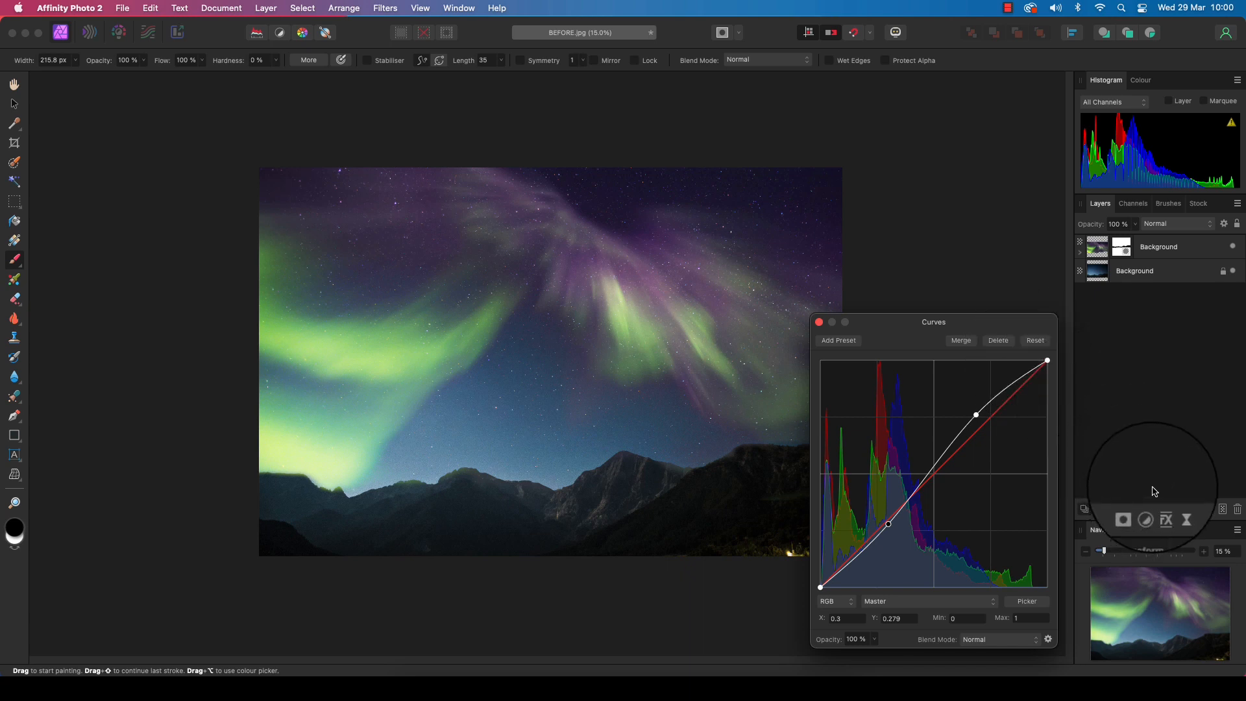
mouse_move(1148, 509)
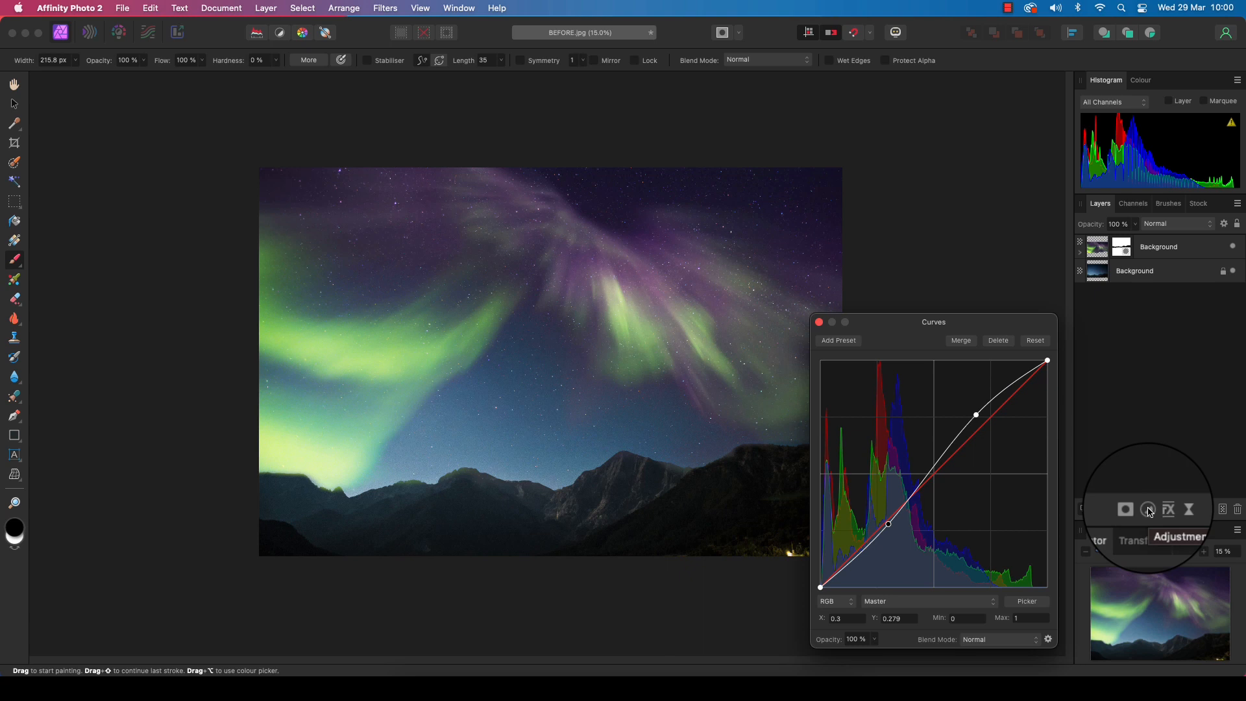
Step: Add an HSL adjustment and settle its Saturation Shift at about 28%
click(1148, 508)
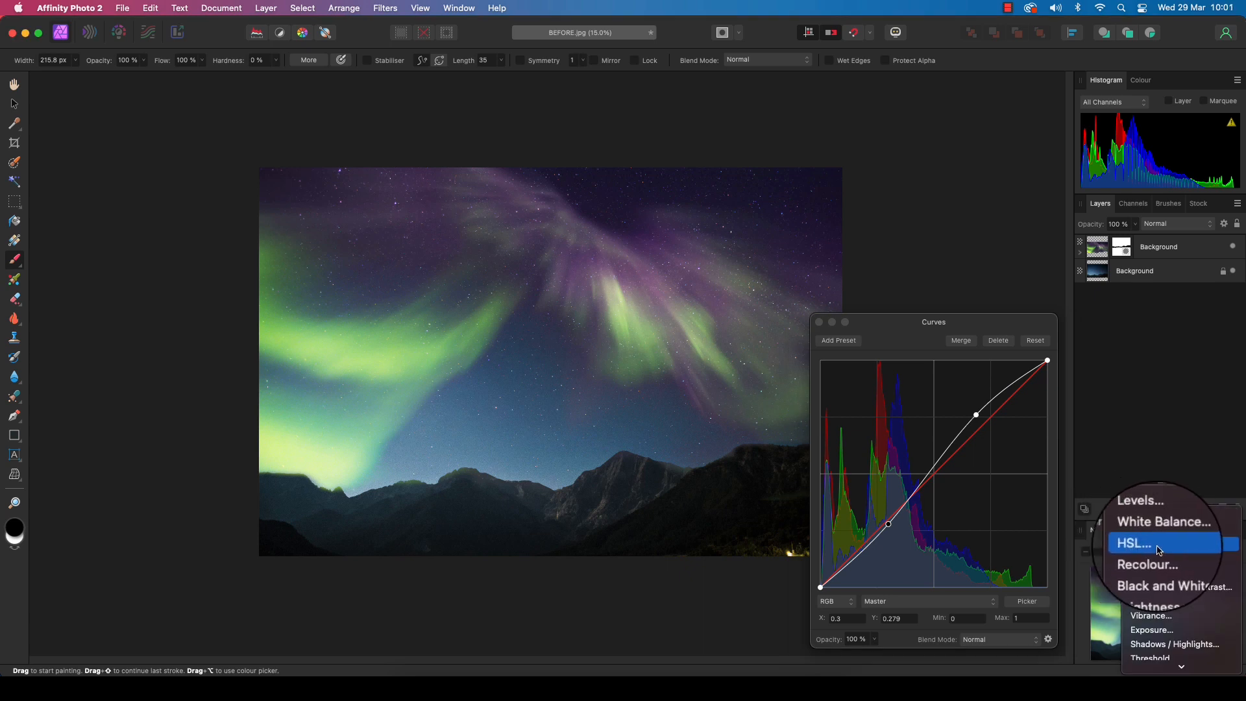
click(1133, 542)
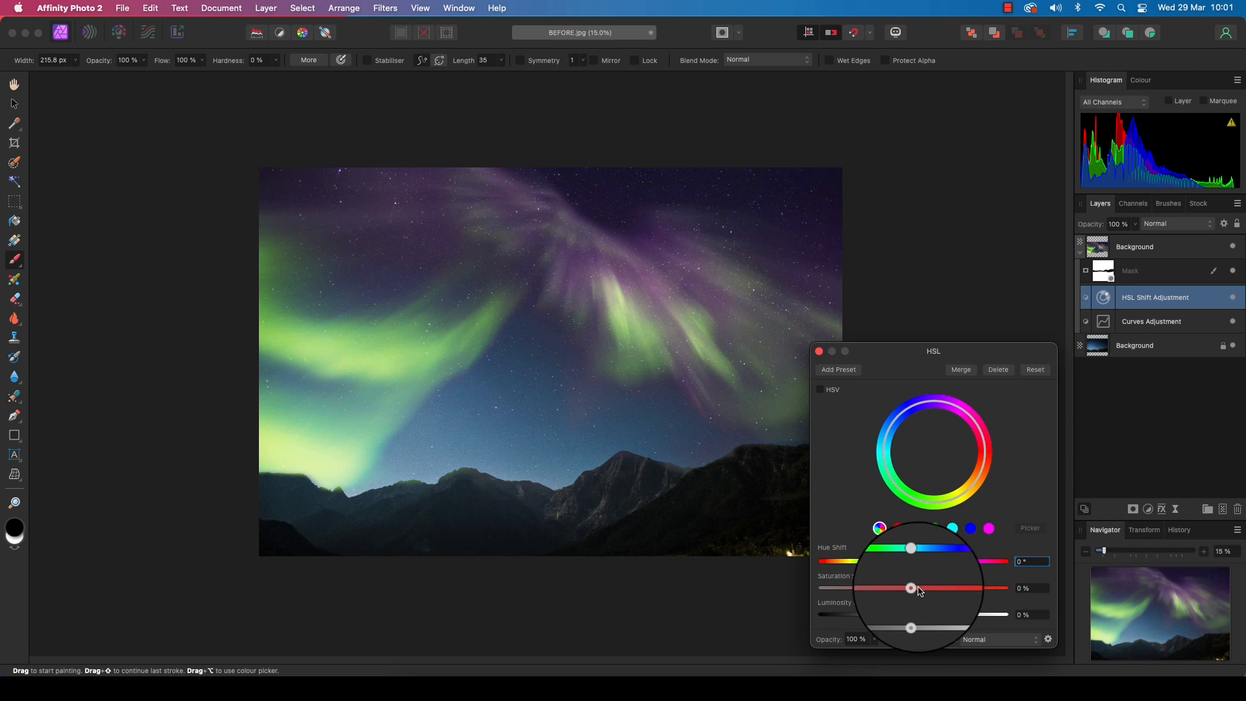
drag(910, 587, 927, 587)
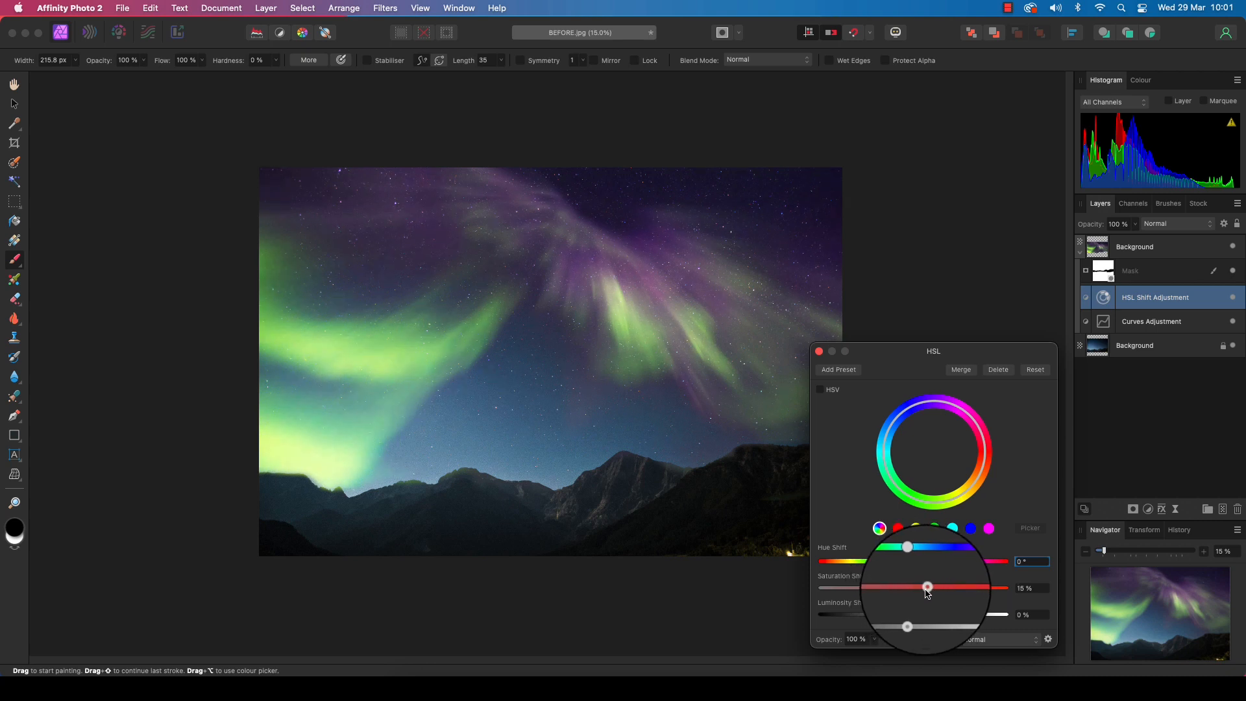
drag(928, 587, 950, 586)
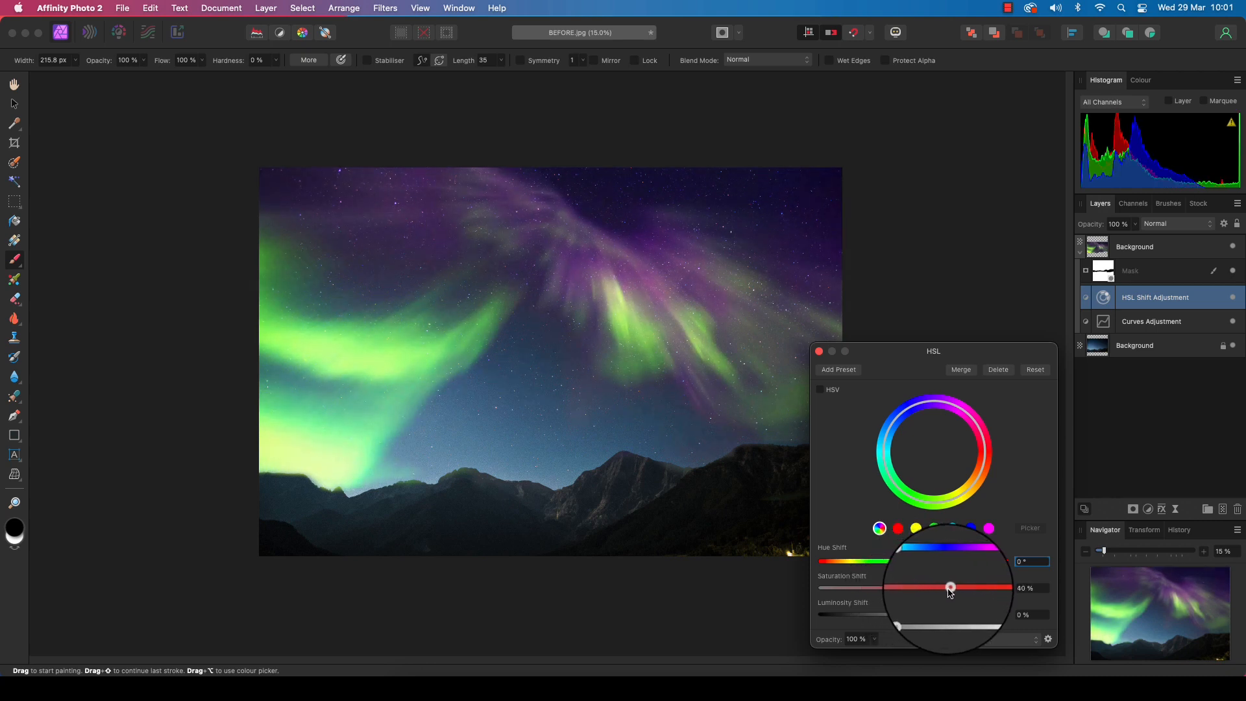
drag(951, 587, 1000, 586)
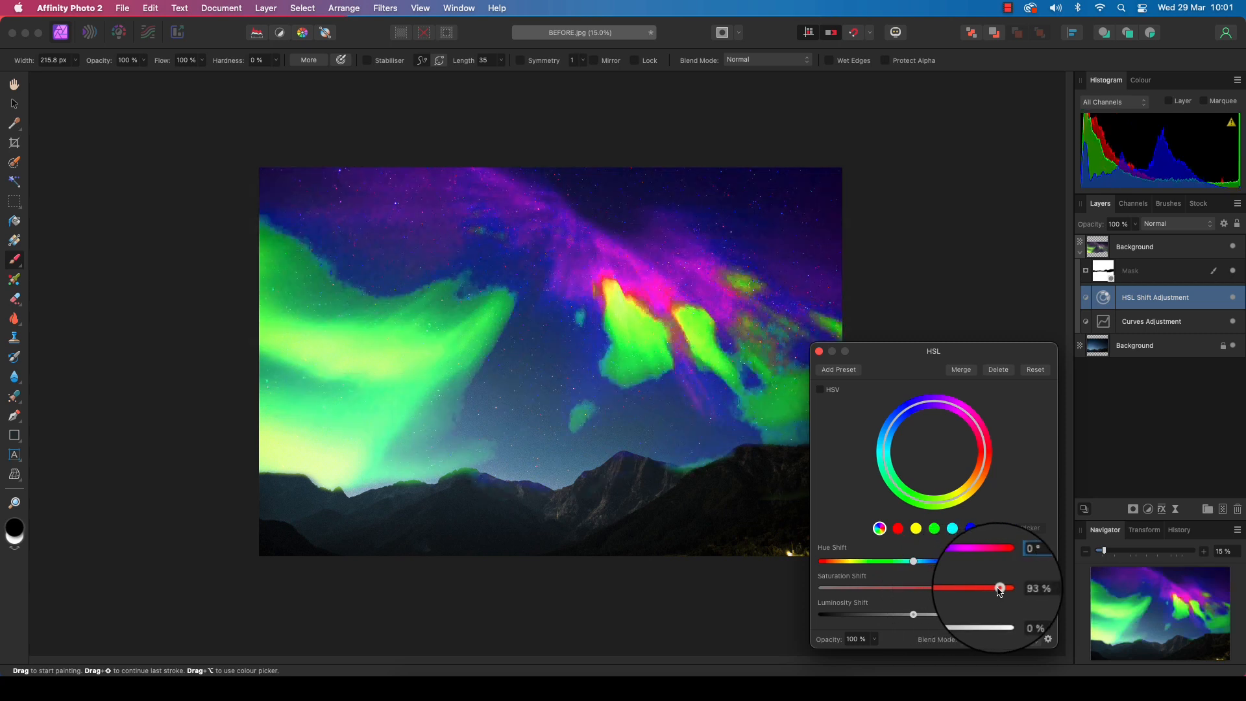
drag(1000, 588, 992, 588)
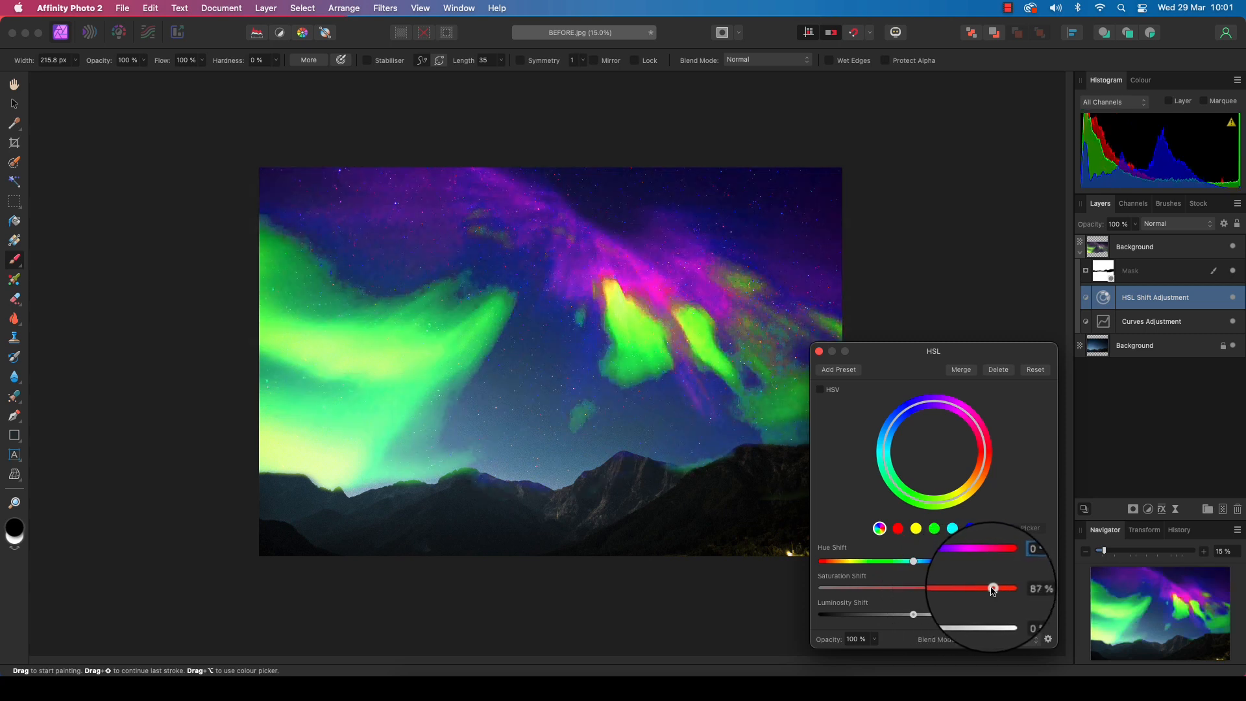
drag(993, 588, 939, 588)
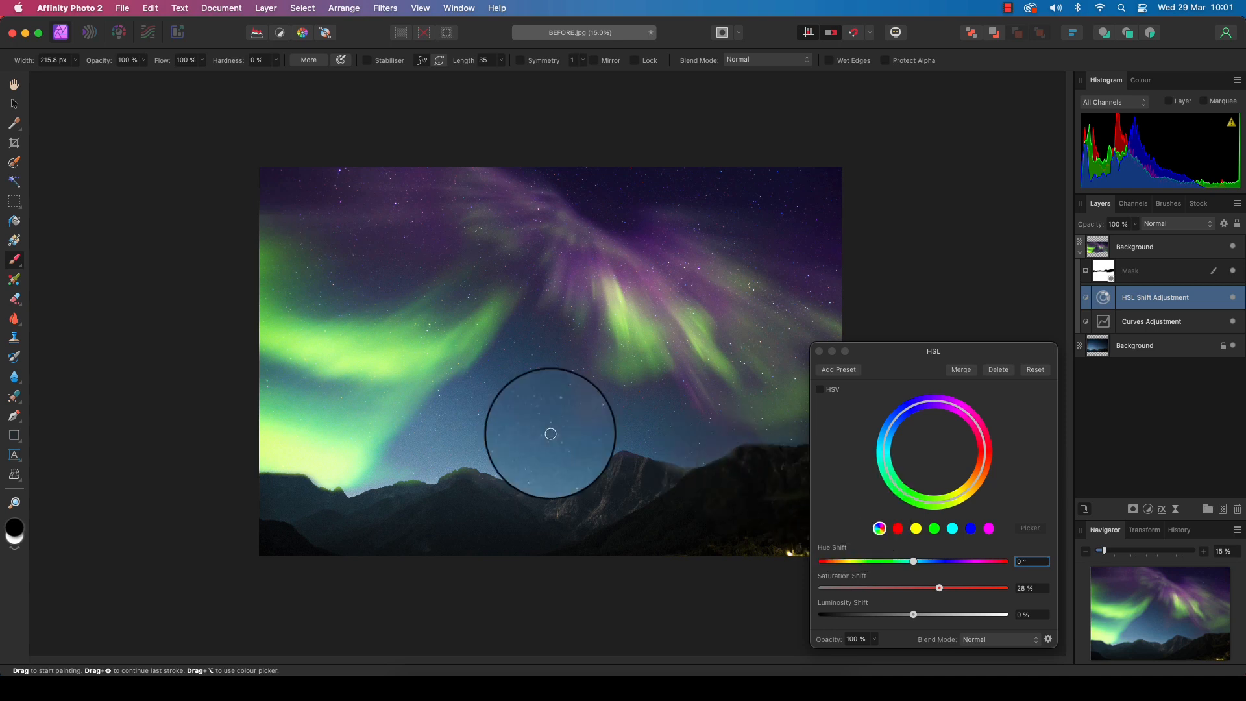
click(122, 8)
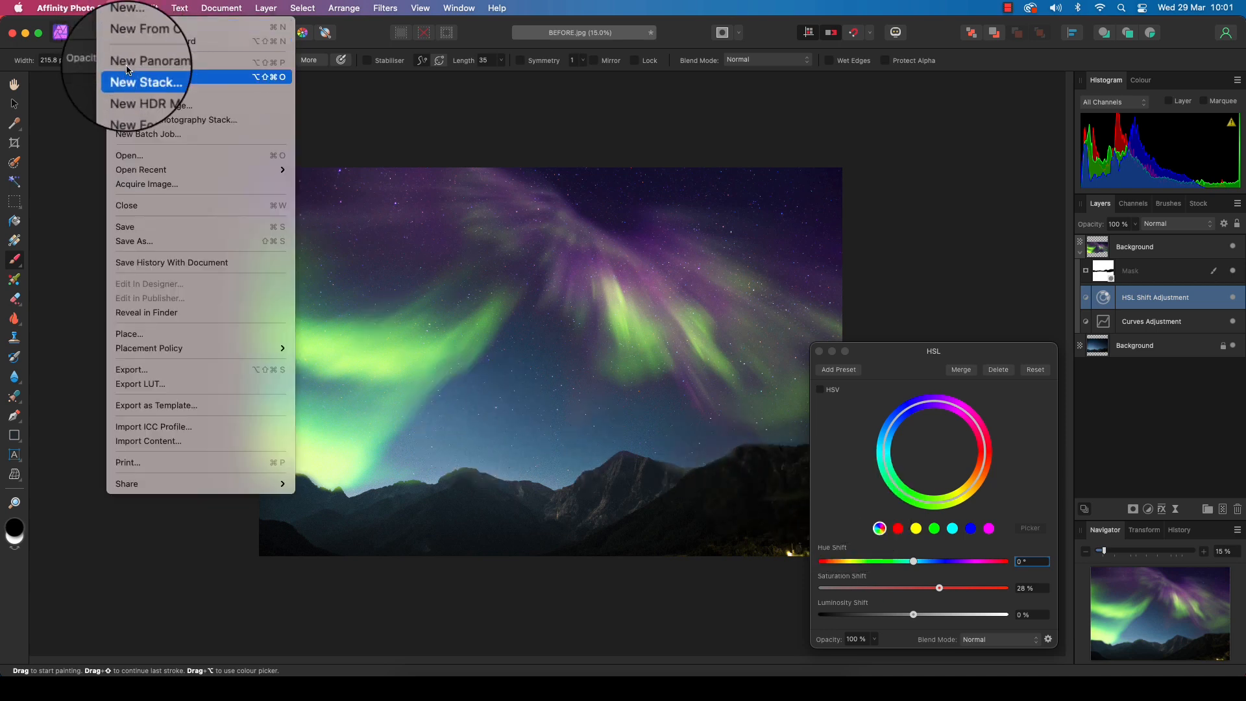
mouse_move(134, 369)
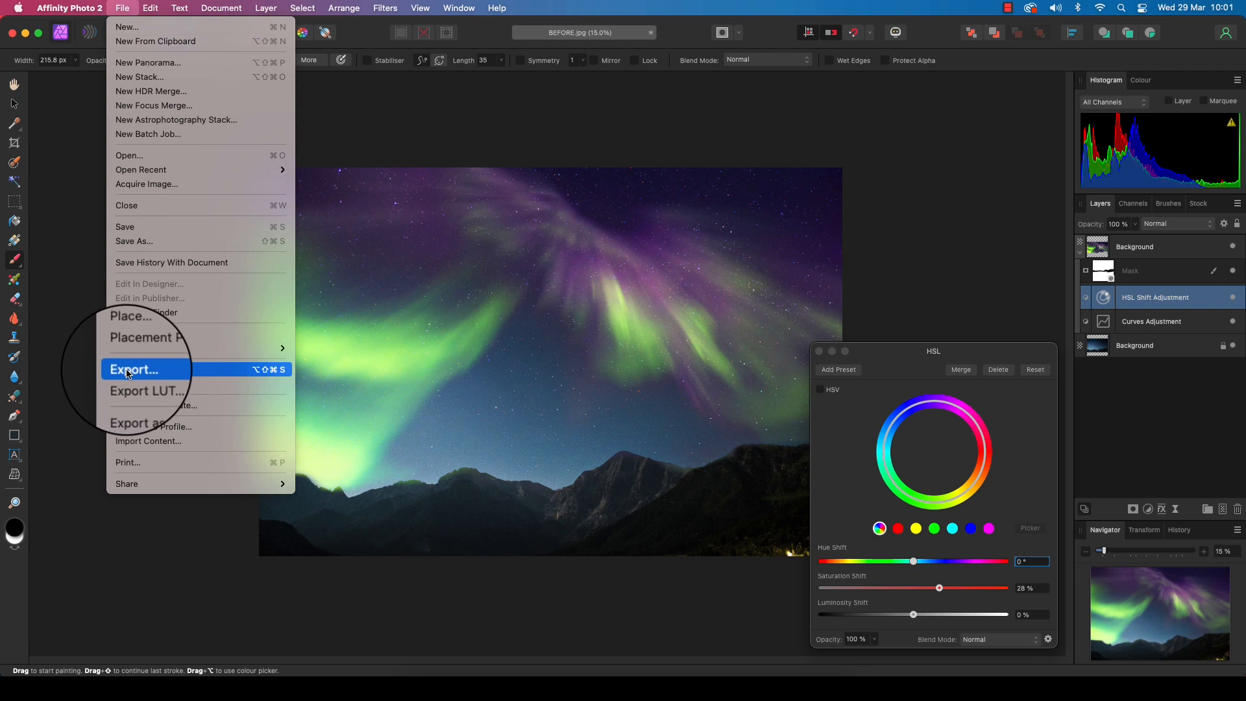
click(133, 370)
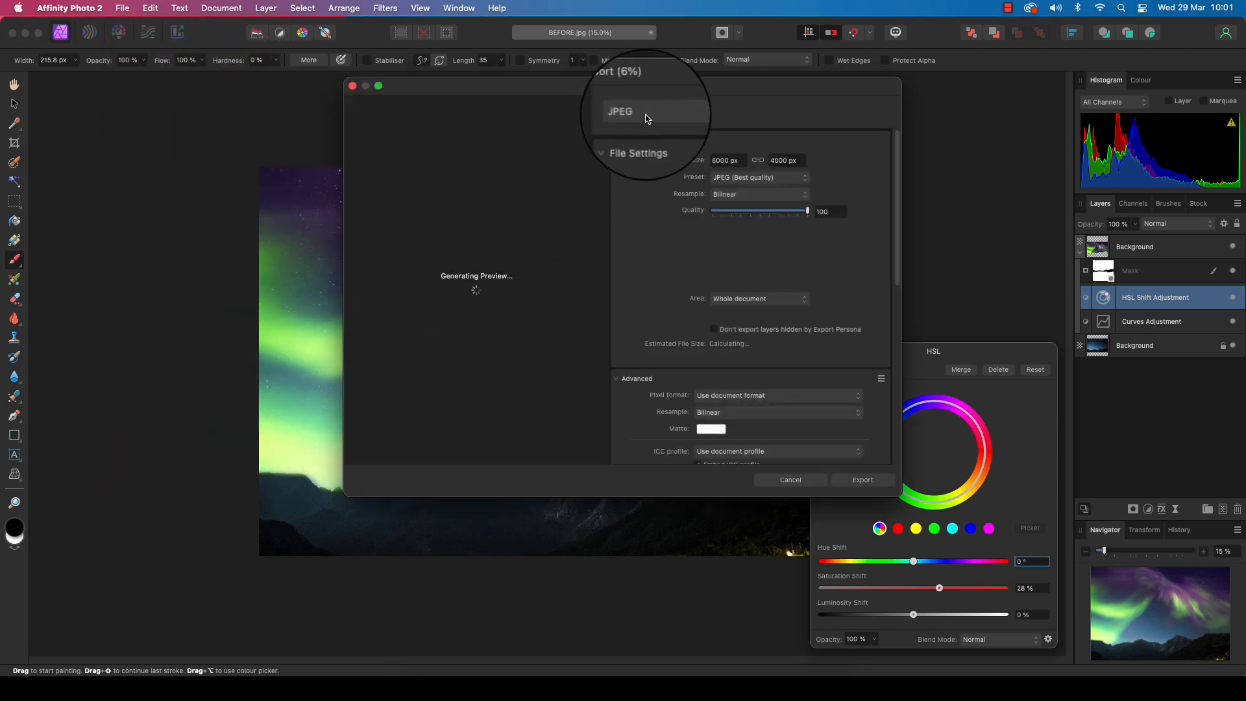
click(651, 110)
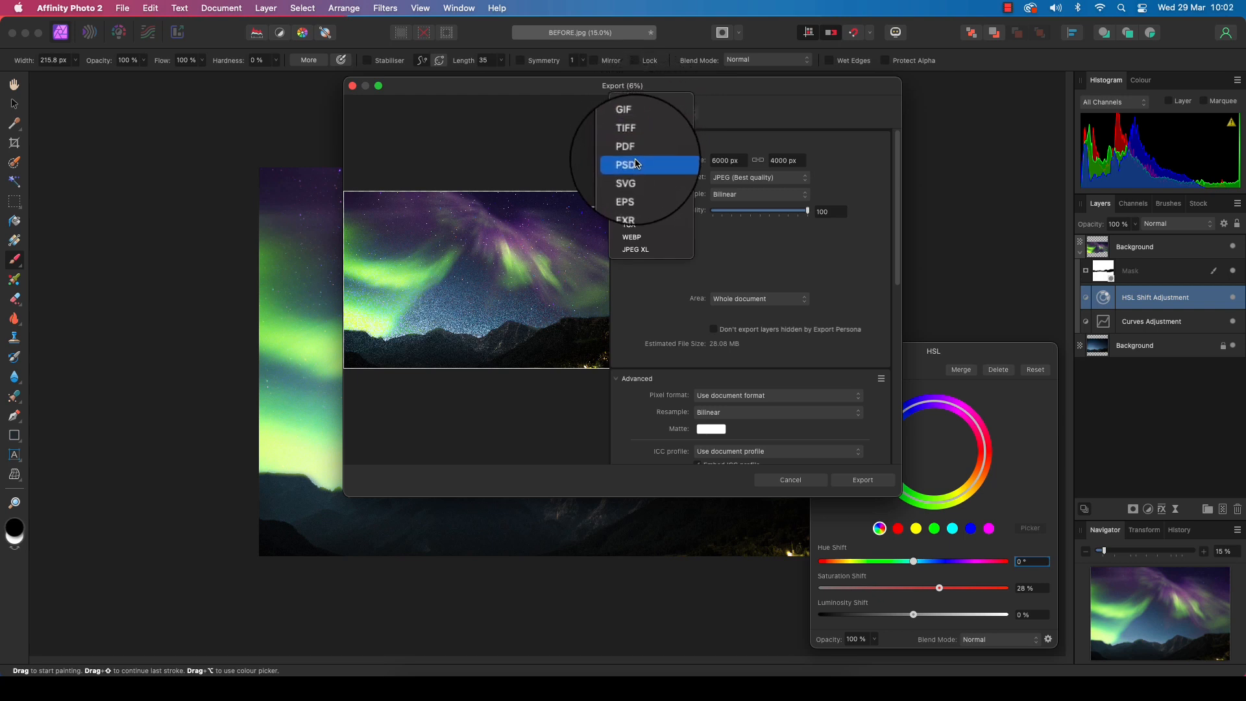
click(789, 479)
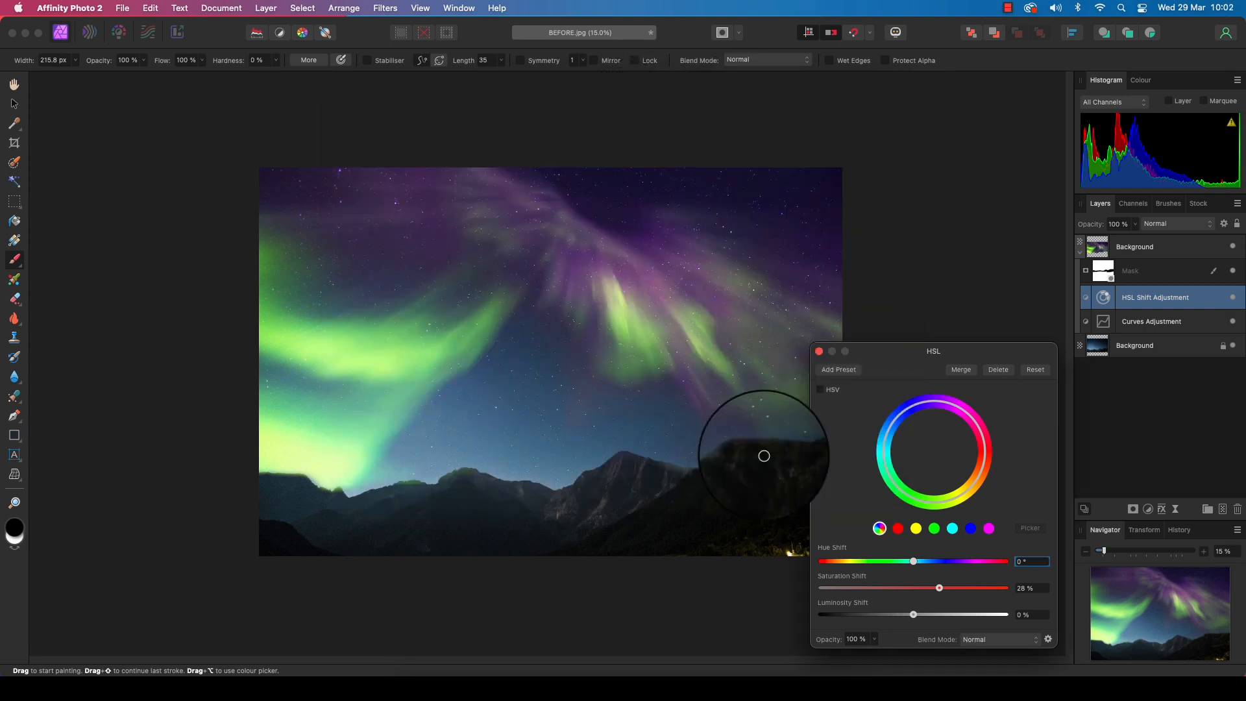